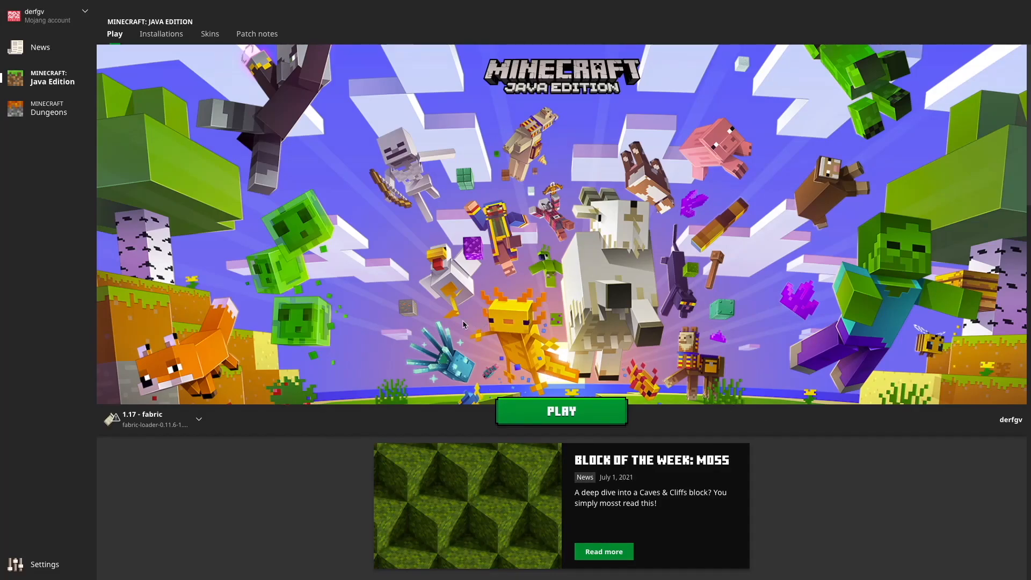
{"action": "mouse_move", "coordinate": [234, 366]}
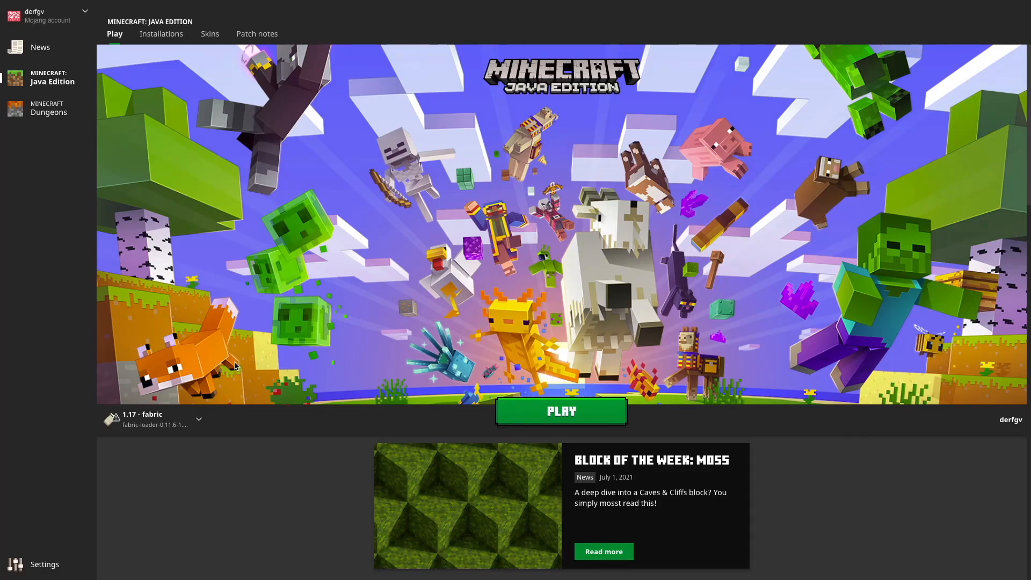
{"action": "mouse_move", "coordinate": [226, 365]}
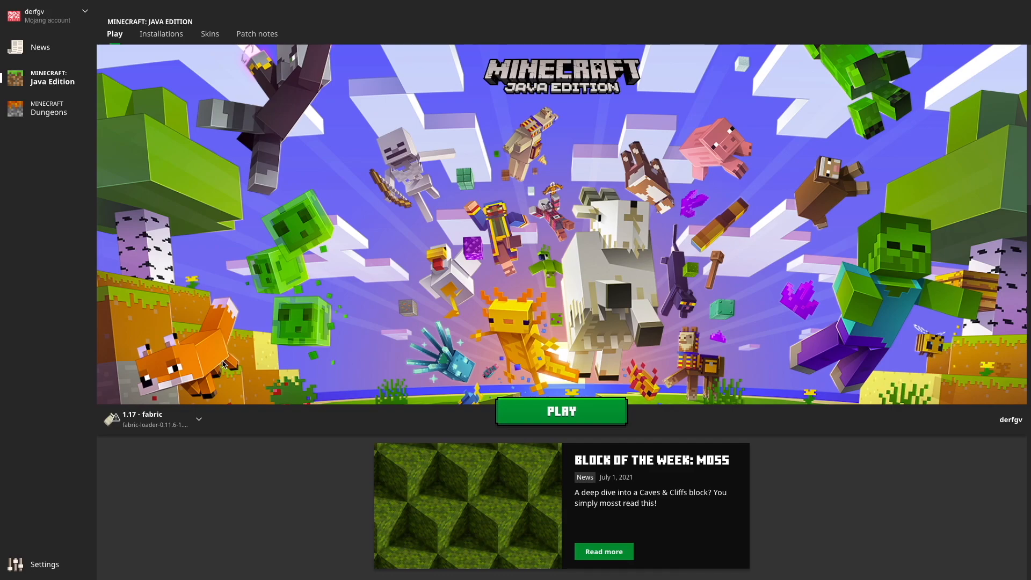
{"action": "mouse_move", "coordinate": [340, 241]}
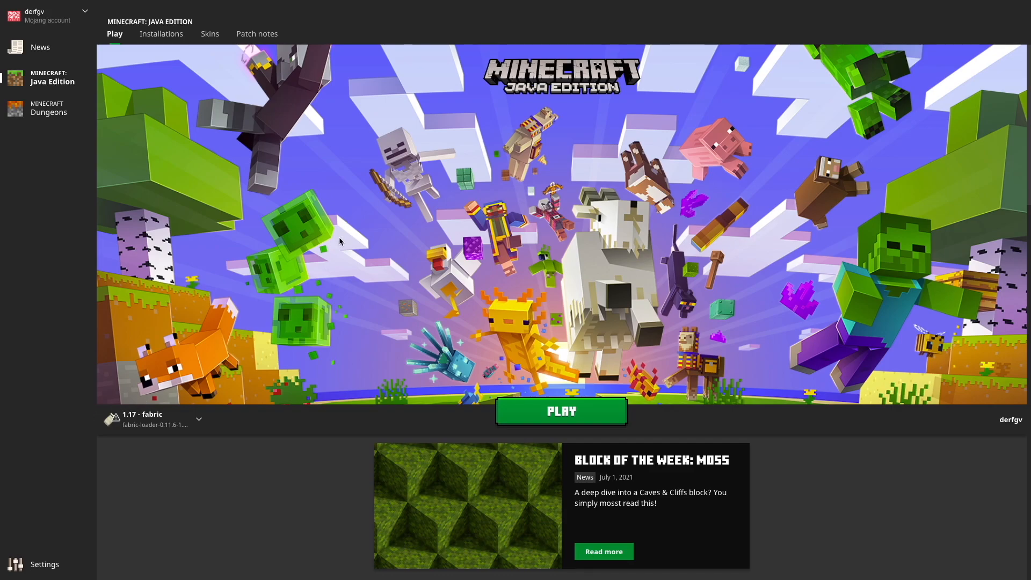
{"action": "mouse_move", "coordinate": [422, 228]}
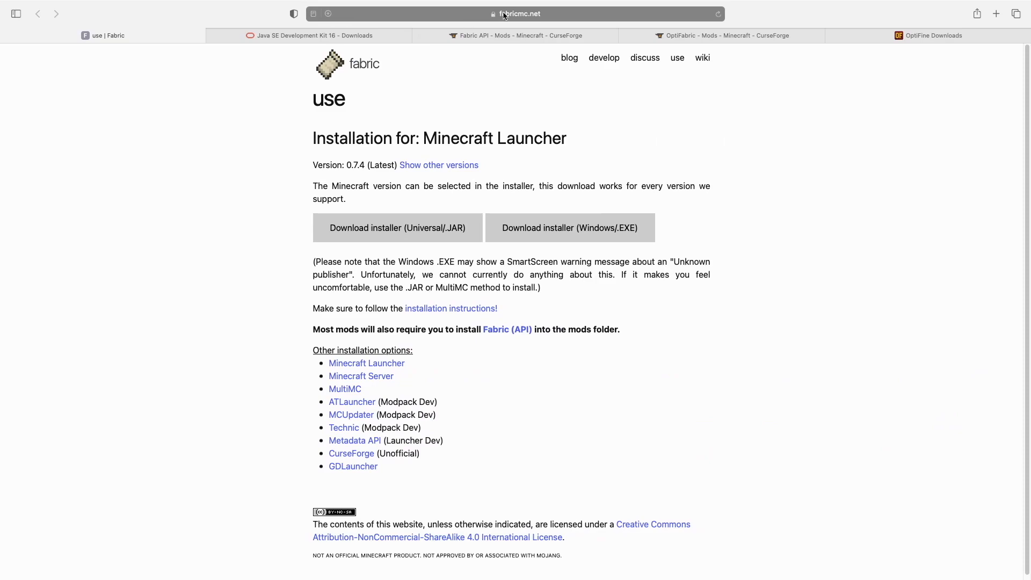
{"action": "mouse_move", "coordinate": [696, 319]}
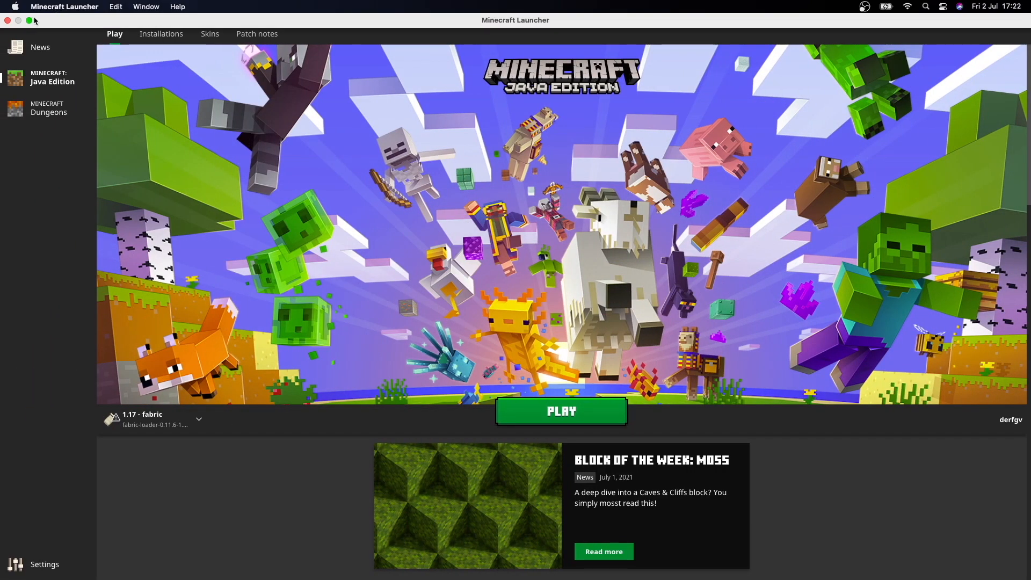
Move fabric-installer-0.7.4.jar from the Downloads folder onto the desktop.
{"action": "left_click", "coordinate": [18, 20]}
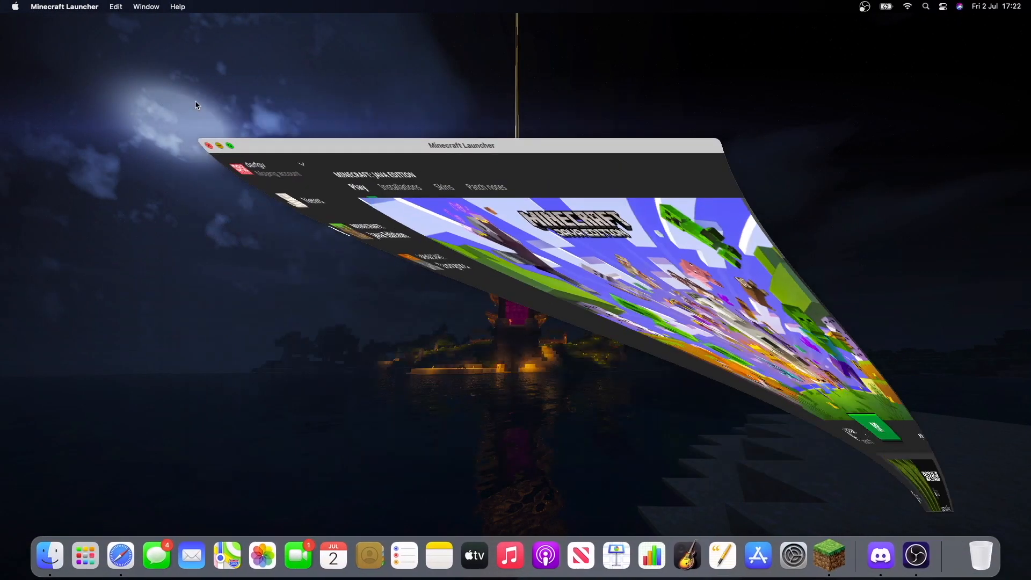
{"action": "left_click", "coordinate": [50, 555]}
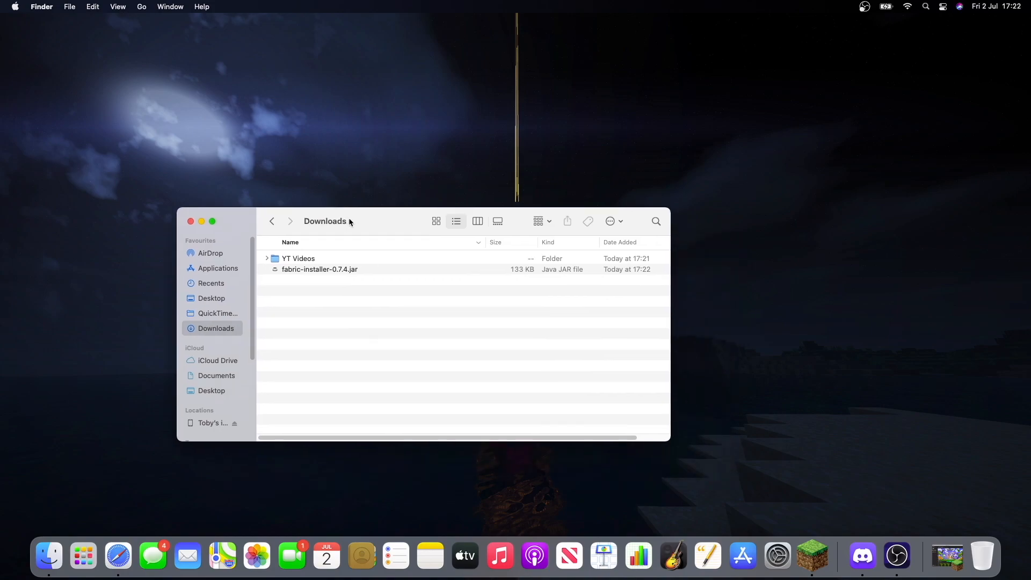
{"action": "left_click_drag", "start_coordinate": [319, 269], "coordinate": [764, 204]}
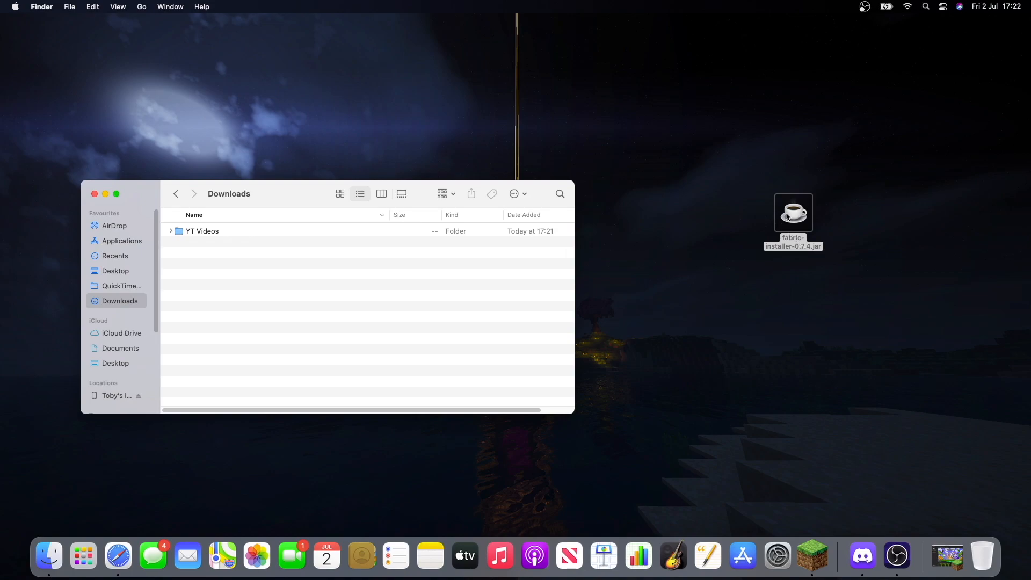
Try opening the installer jar and dismiss the unidentified-developer warning.
{"action": "double_click", "coordinate": [793, 211]}
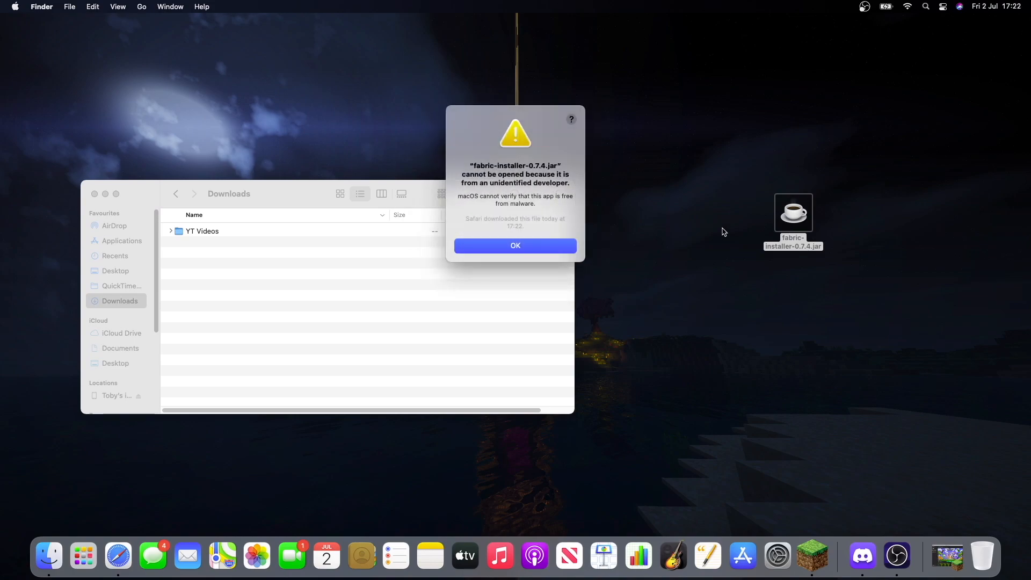
{"action": "double_click", "coordinate": [486, 174]}
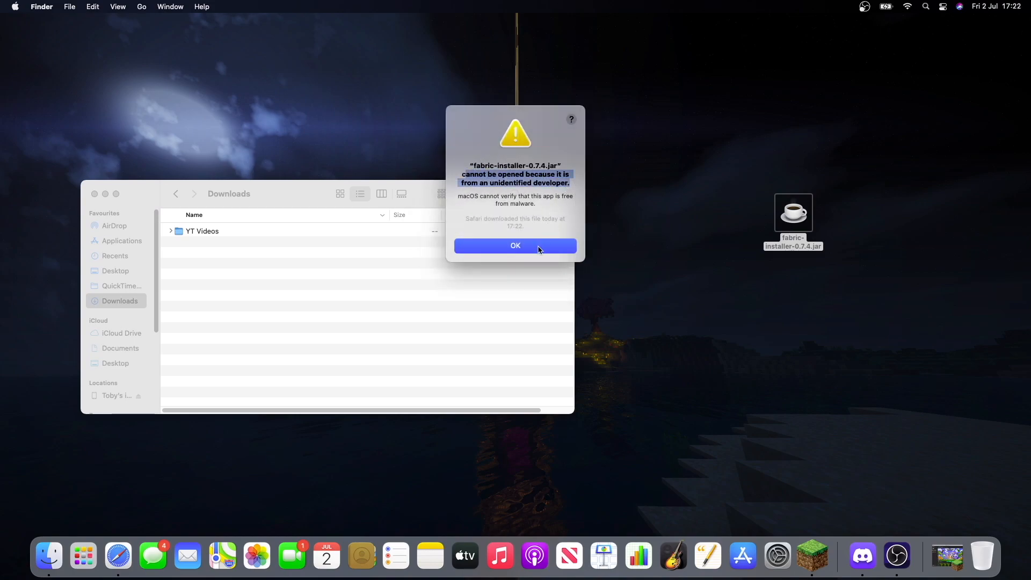
{"action": "left_click", "coordinate": [514, 245]}
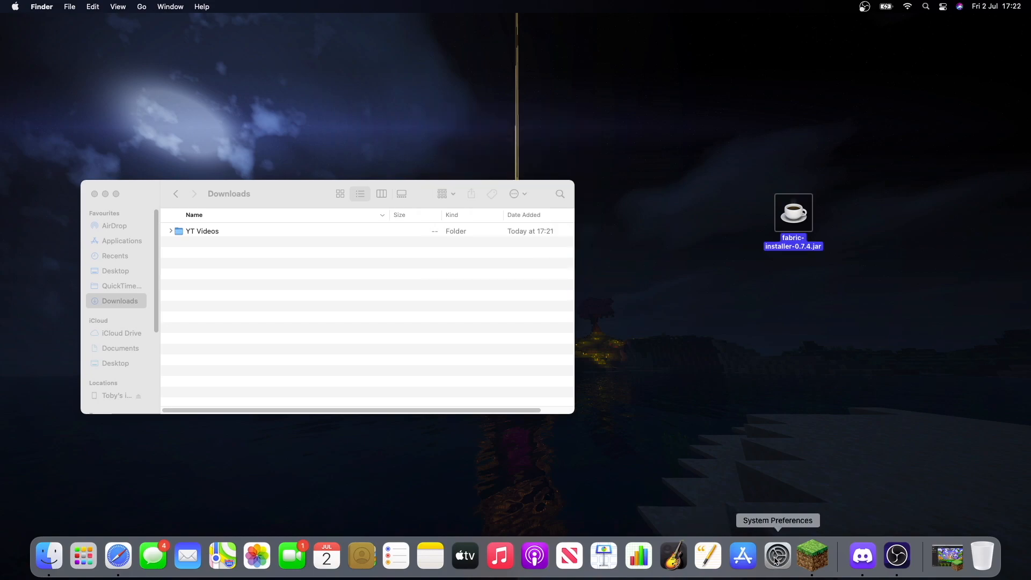
Allow fabric-installer-0.7.4.jar to open anyway via Security & Privacy, and confirm.
{"action": "left_click", "coordinate": [776, 556]}
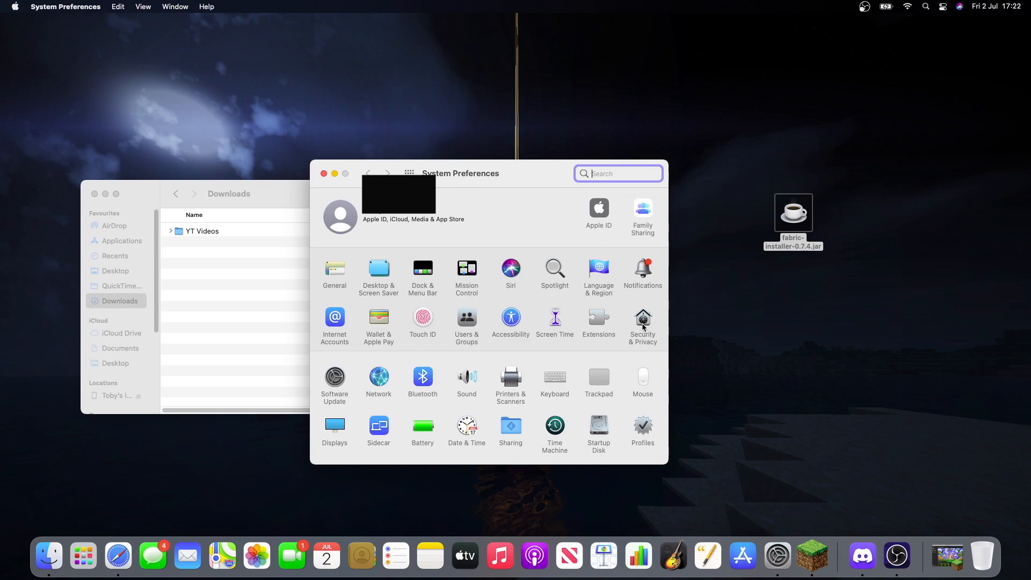
{"action": "left_click", "coordinate": [642, 319]}
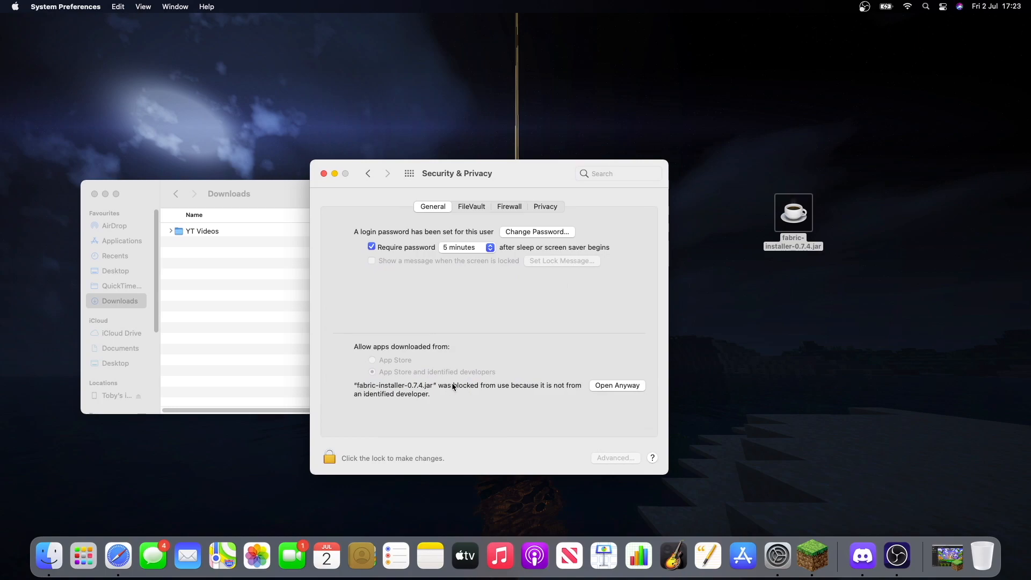
{"action": "mouse_move", "coordinate": [649, 386]}
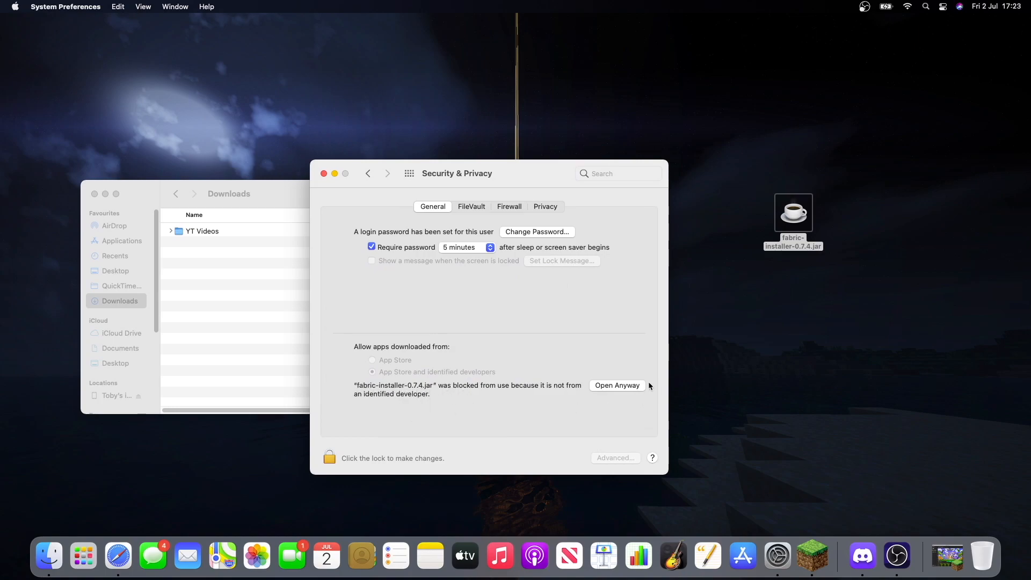
{"action": "left_click", "coordinate": [615, 386]}
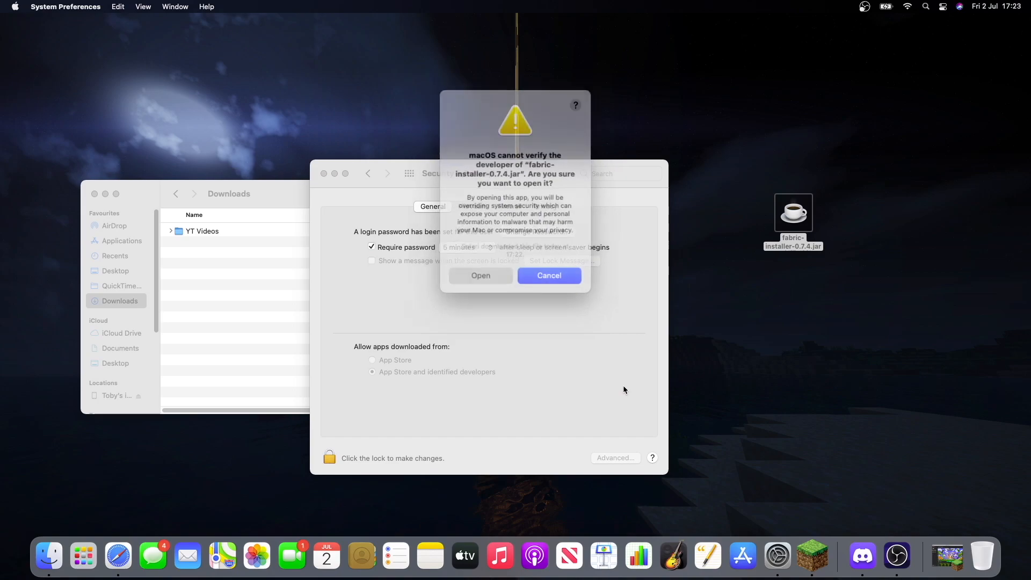
{"action": "left_click", "coordinate": [549, 275]}
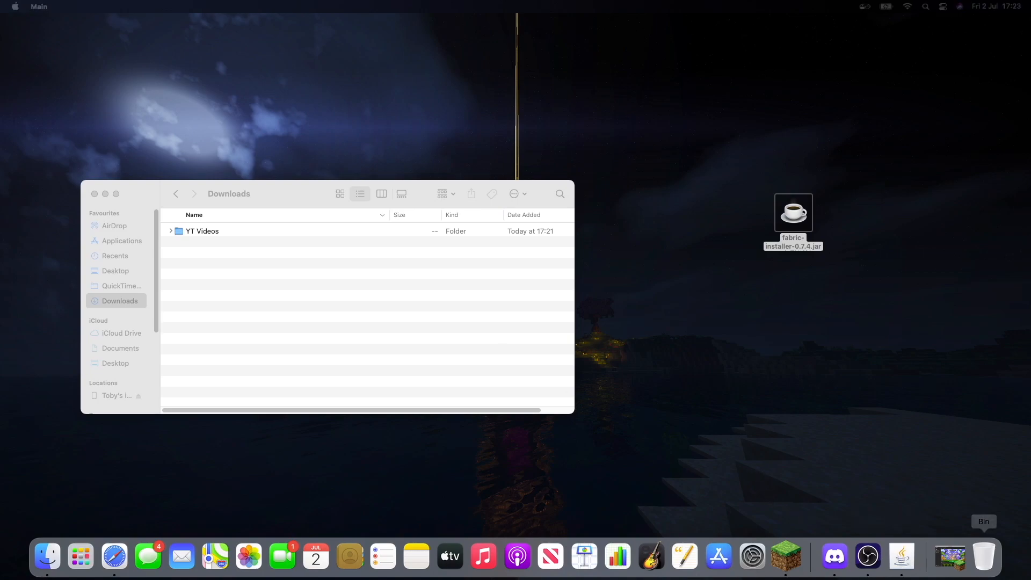
Launch fabric-installer-0.7.4.jar from the desktop.
{"action": "double_click", "coordinate": [792, 212]}
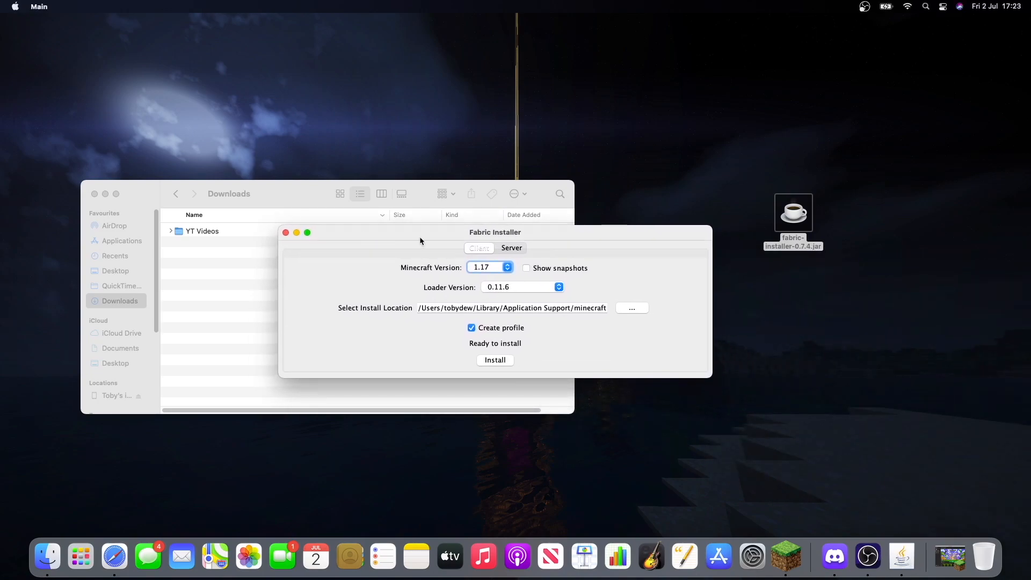
{"action": "mouse_move", "coordinate": [428, 290]}
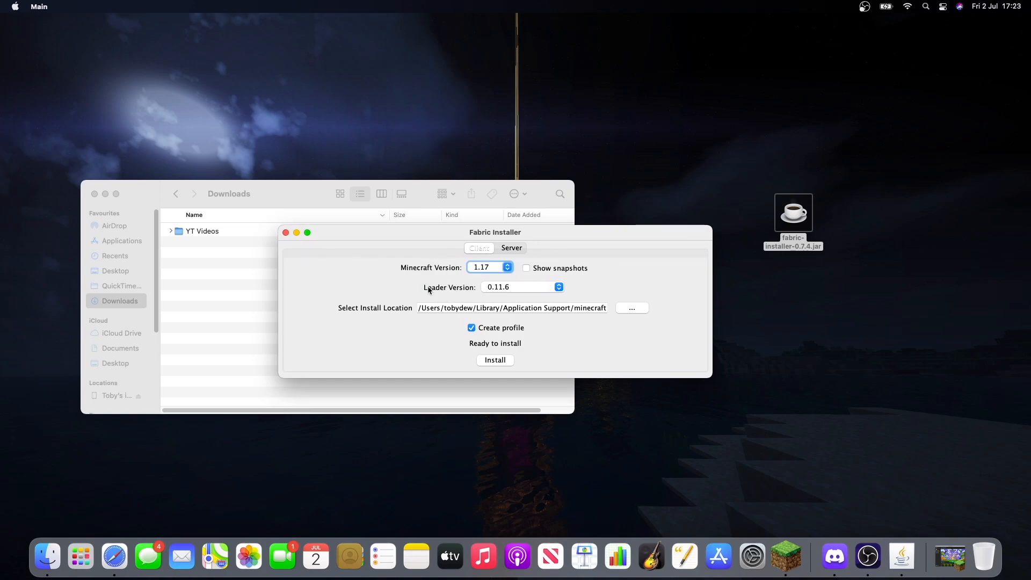
{"action": "mouse_move", "coordinate": [733, 284]}
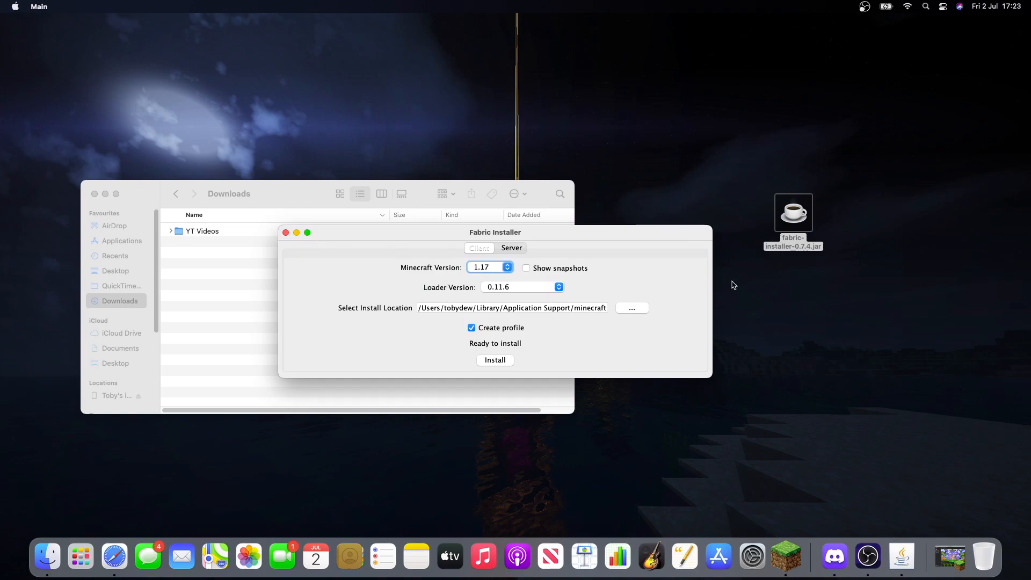
{"action": "mouse_move", "coordinate": [762, 299]}
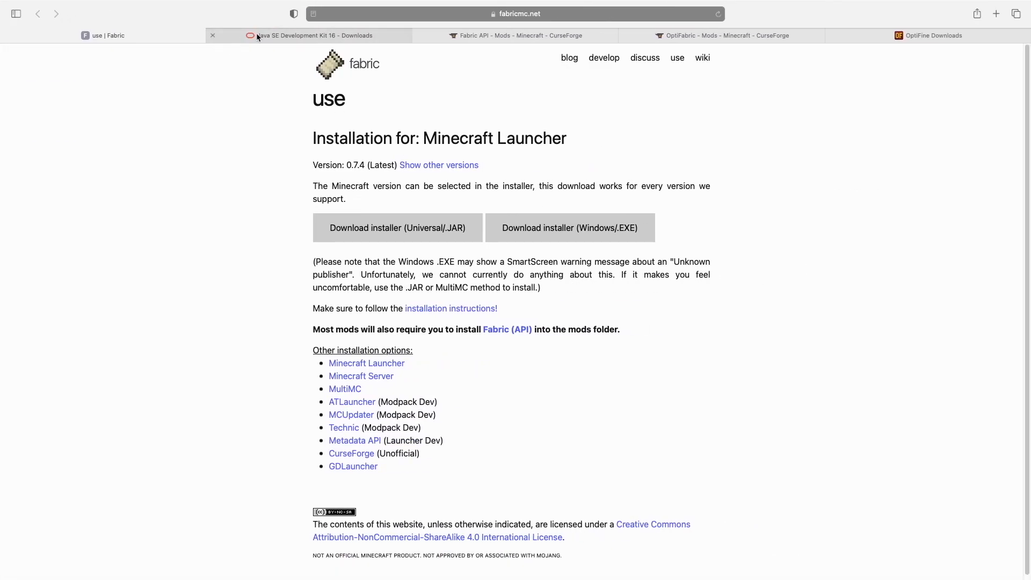
Accept Oracle's licence and download jdk-16.0.1_osx-x64_bin.dmg, allowing downloads from oracle.com.
{"action": "left_click", "coordinate": [309, 36]}
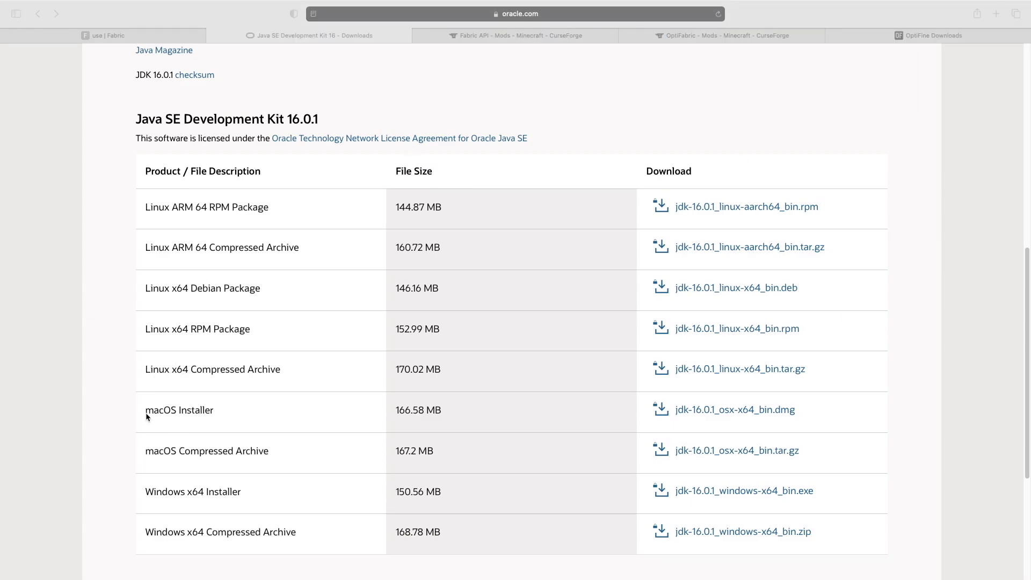
{"action": "double_click", "coordinate": [179, 409]}
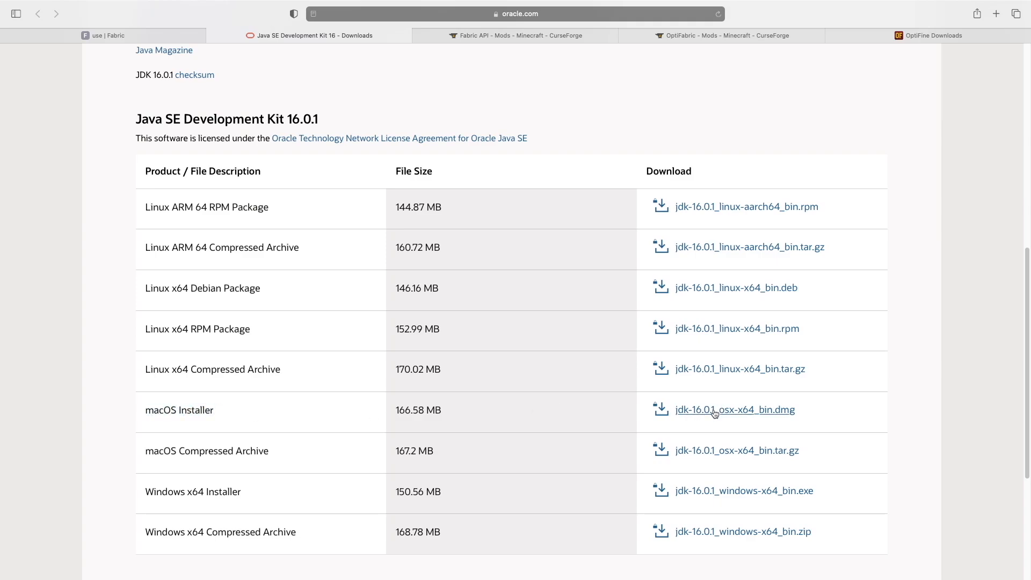
{"action": "left_click", "coordinate": [735, 409]}
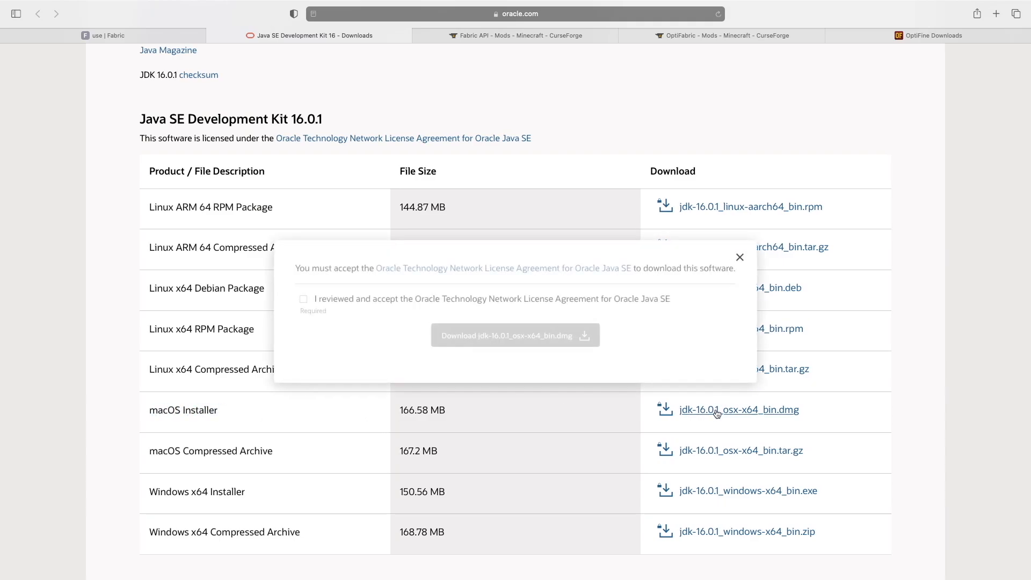
{"action": "left_click", "coordinate": [302, 299]}
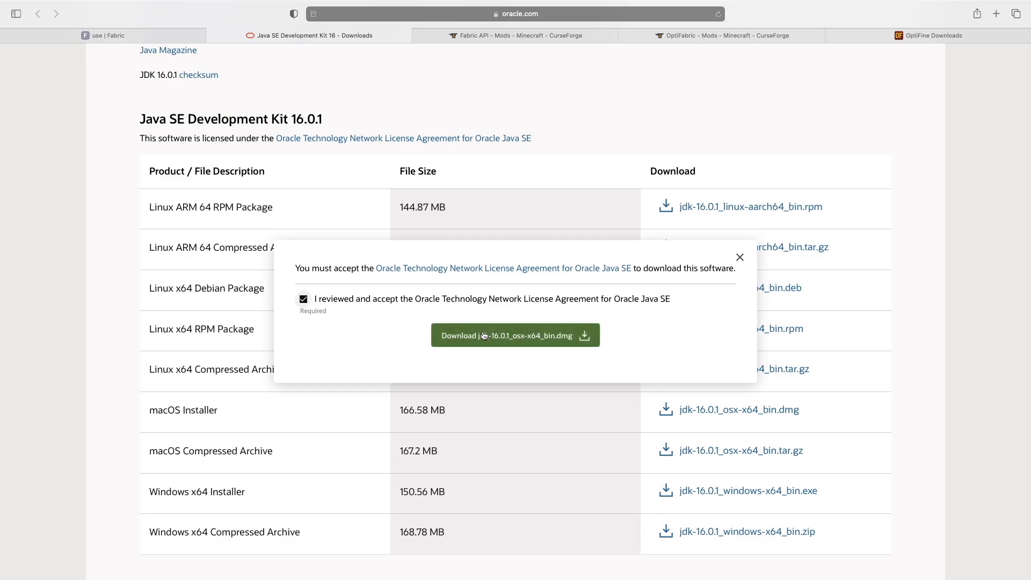
{"action": "left_click", "coordinate": [515, 335]}
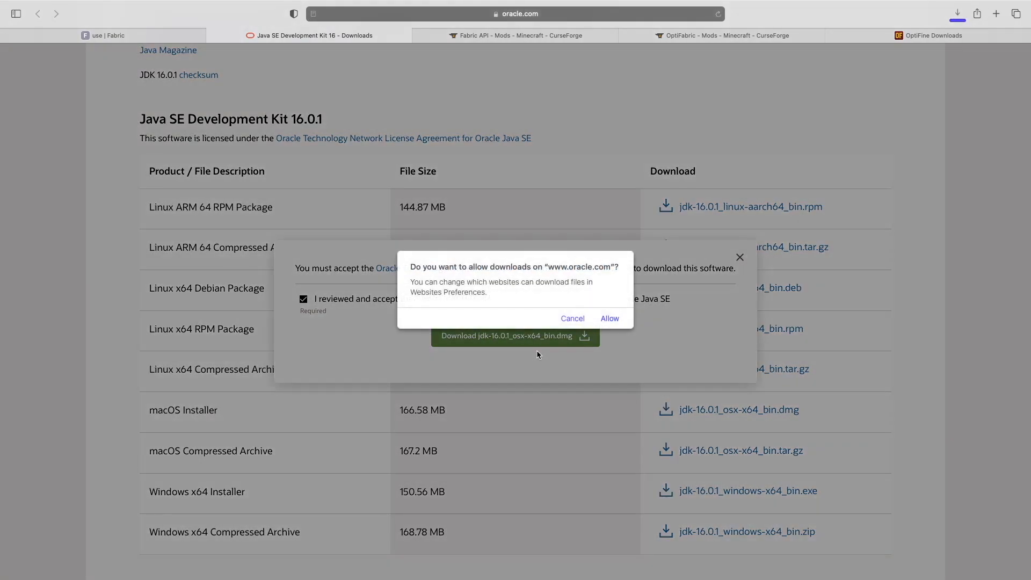
{"action": "left_click", "coordinate": [608, 318]}
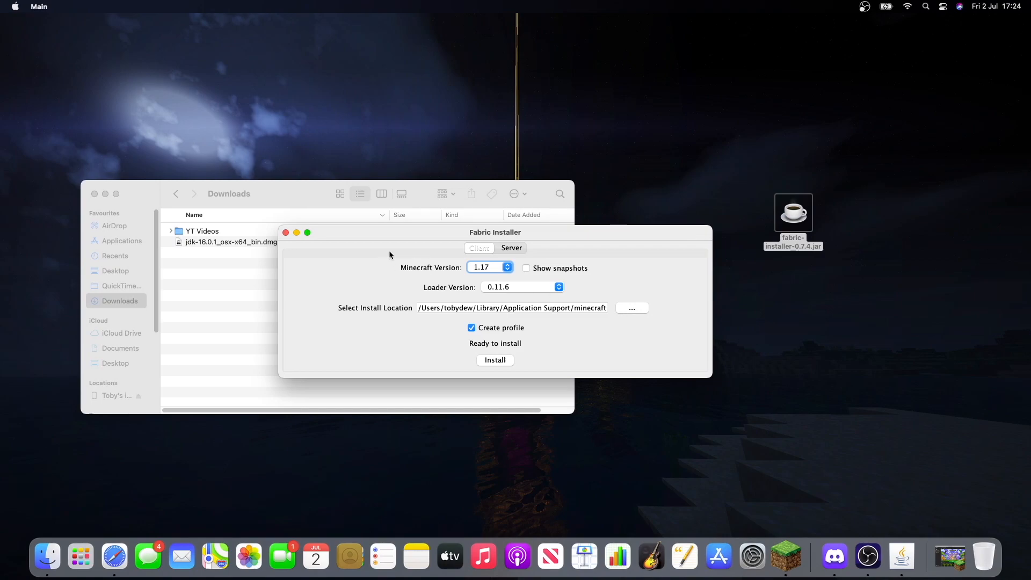
Close the Fabric installer, then move the JDK dmg to the desktop and mount it.
{"action": "left_click_drag", "start_coordinate": [495, 232], "coordinate": [763, 270]}
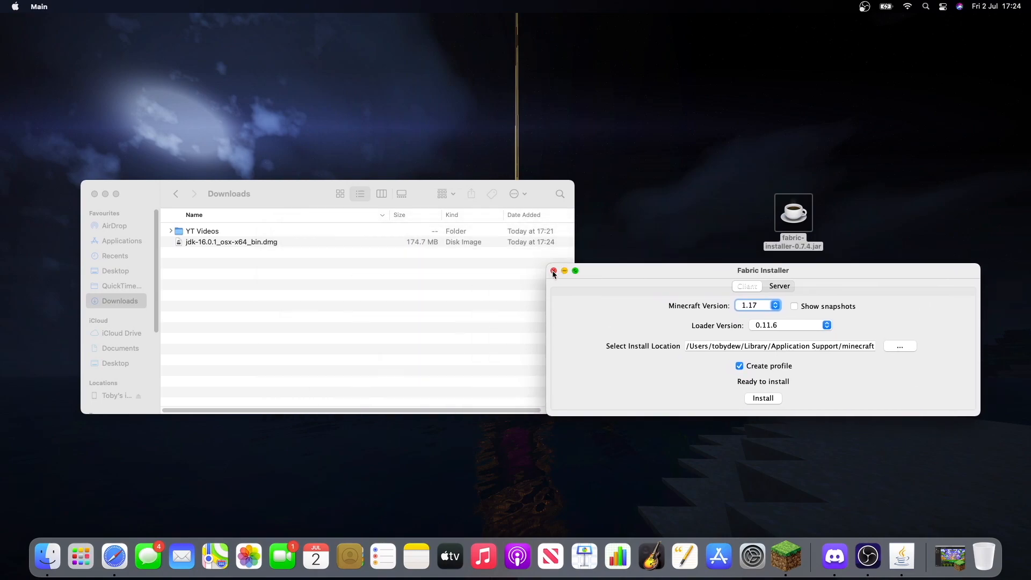
{"action": "left_click", "coordinate": [553, 270]}
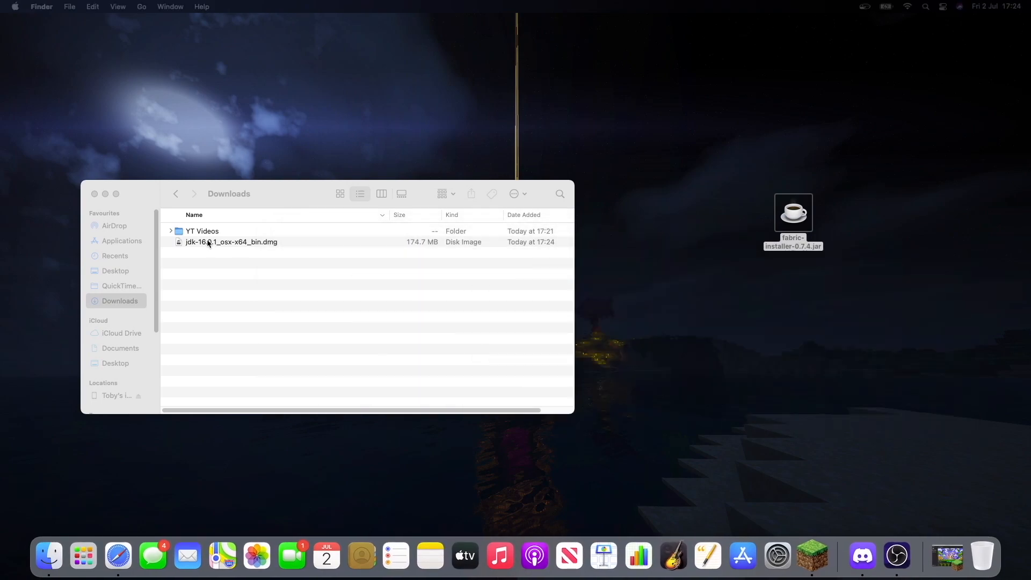
{"action": "left_click_drag", "start_coordinate": [231, 241], "coordinate": [676, 289]}
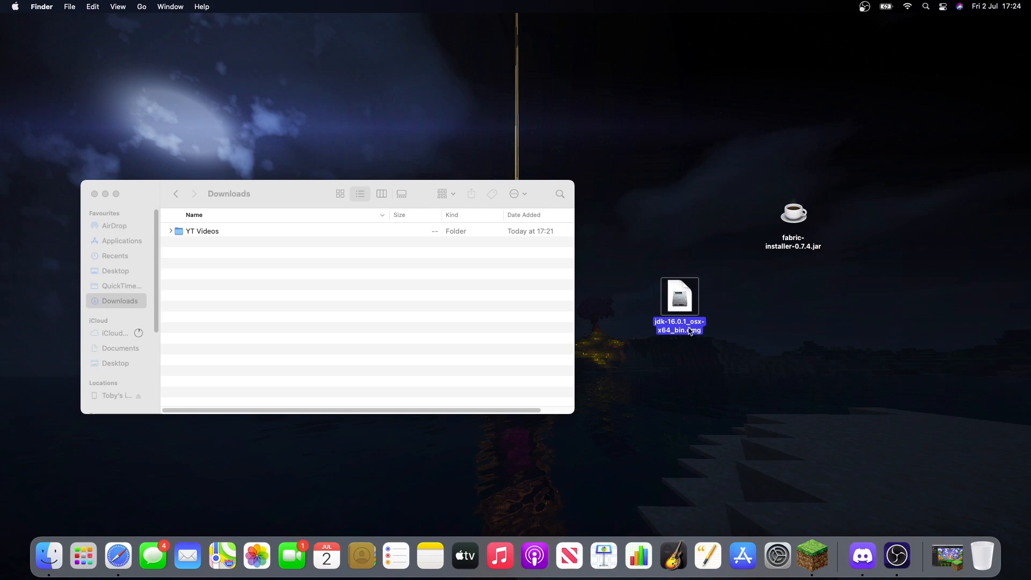
{"action": "double_click", "coordinate": [679, 295]}
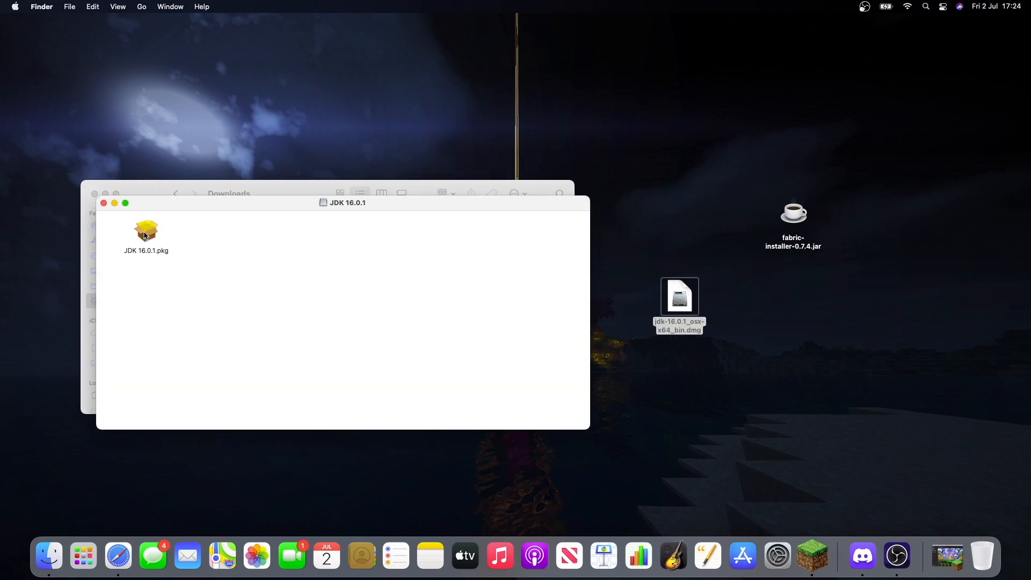
Start the JDK 16.0.1.pkg installer, then quit it without installing.
{"action": "left_click", "coordinate": [146, 234]}
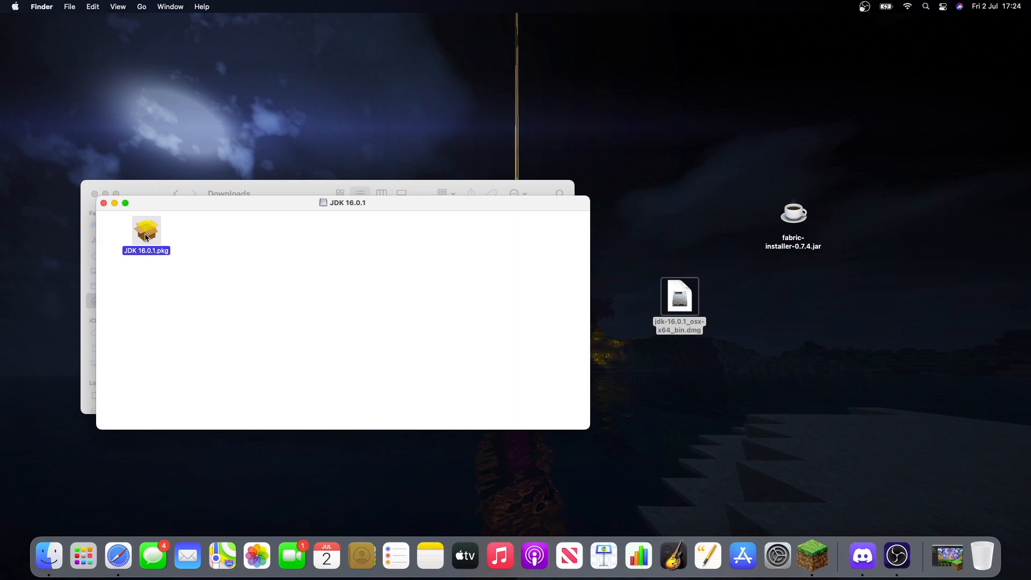
{"action": "double_click", "coordinate": [146, 230]}
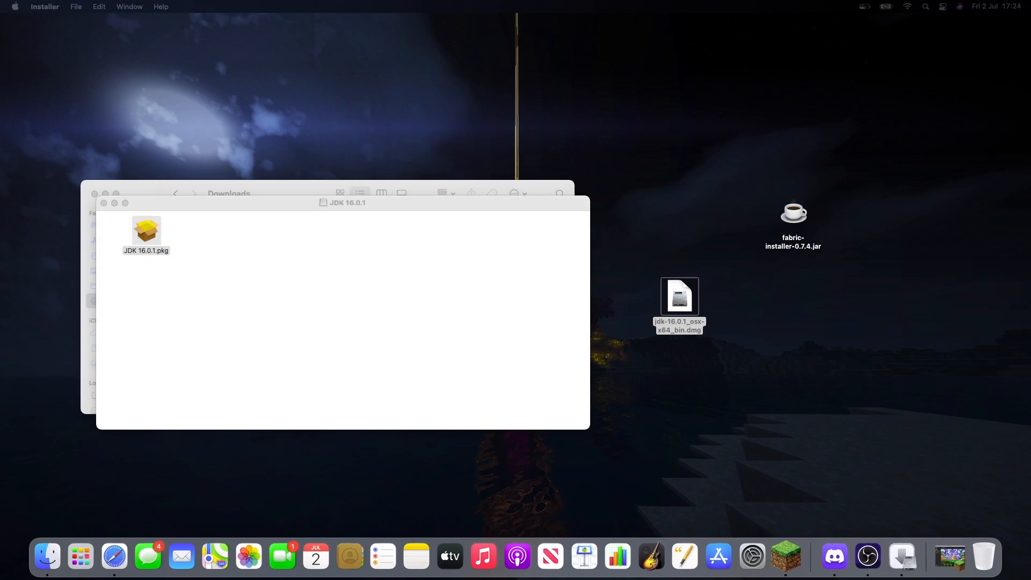
{"action": "double_click", "coordinate": [146, 231]}
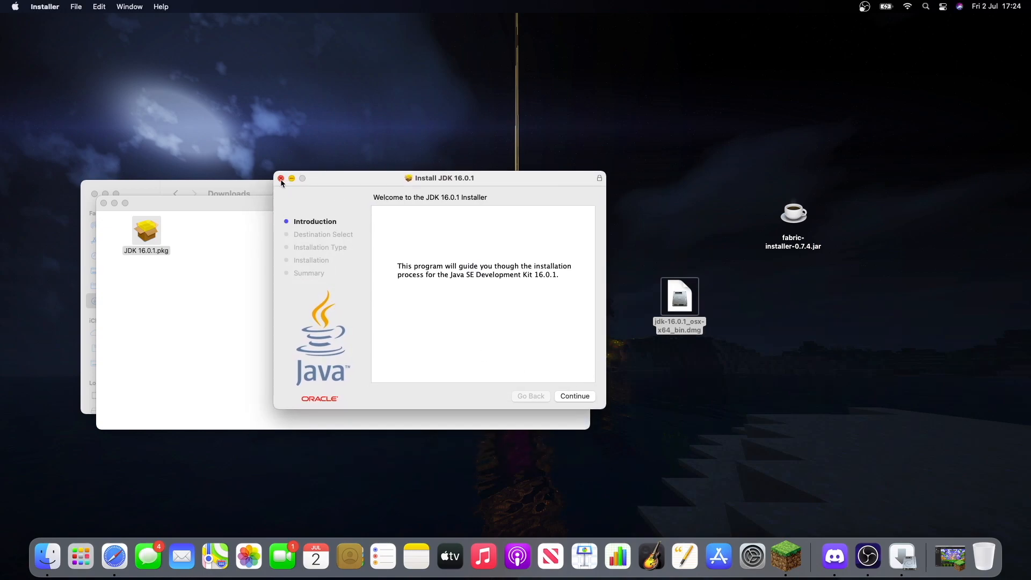
{"action": "left_click", "coordinate": [281, 179]}
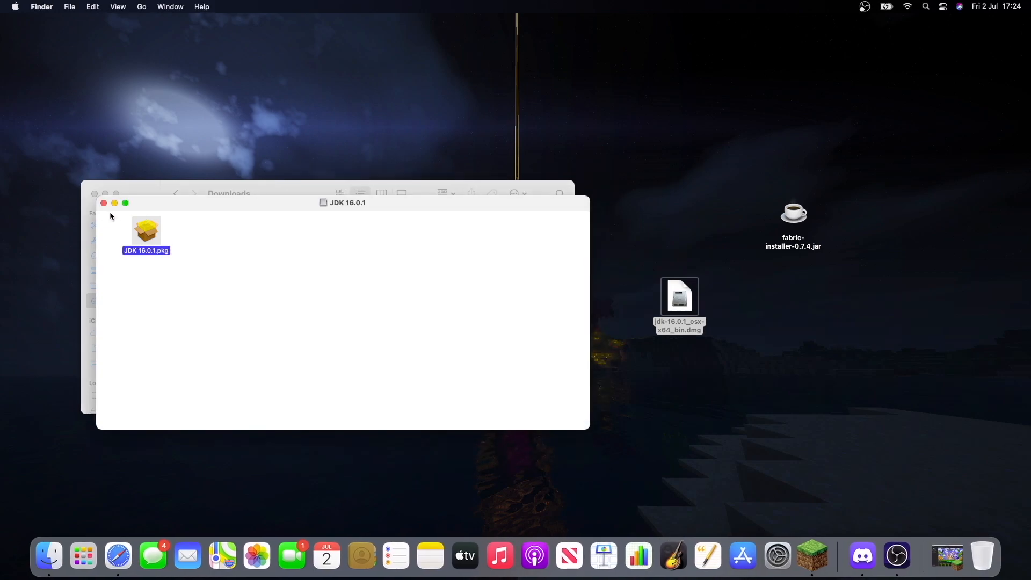
Close the JDK 16.0.1 volume window and relaunch fabric-installer-0.7.4.jar.
{"action": "left_click", "coordinate": [103, 203]}
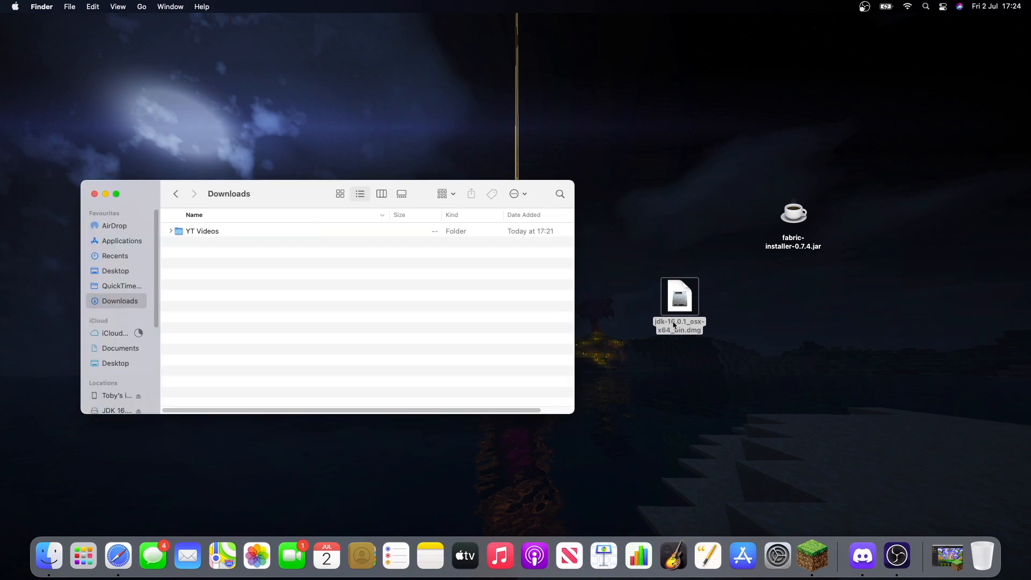
{"action": "mouse_move", "coordinate": [982, 567]}
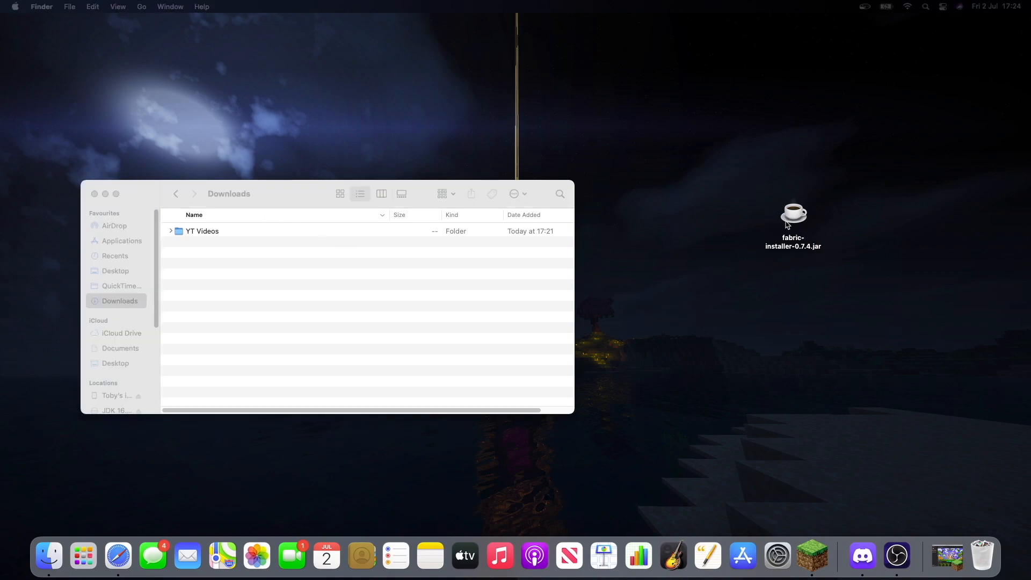
{"action": "left_click", "coordinate": [793, 214]}
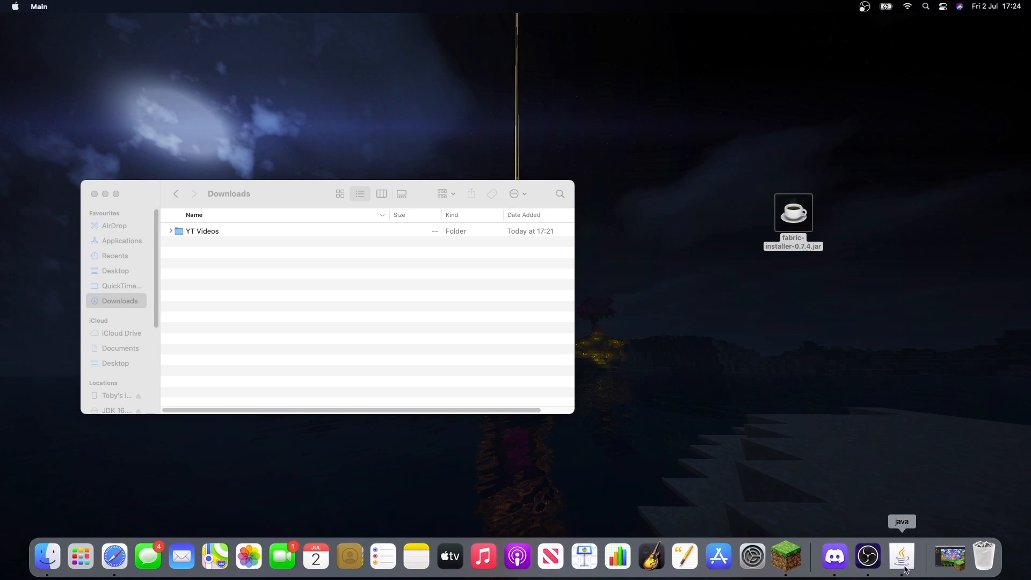
{"action": "mouse_move", "coordinate": [550, 303]}
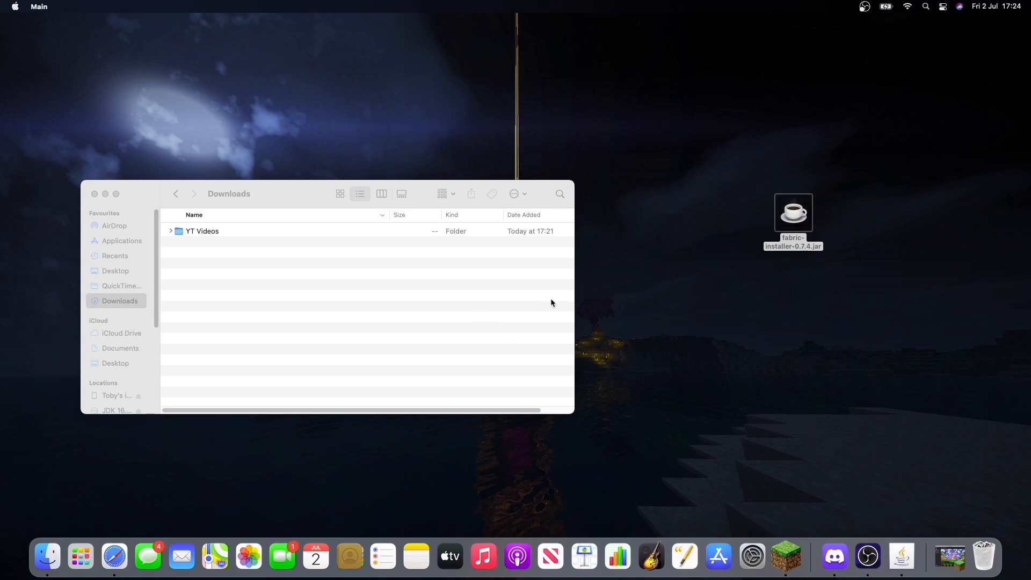
Reopen the Fabric installer and keep Minecraft version 1.17 selected.
{"action": "double_click", "coordinate": [792, 213]}
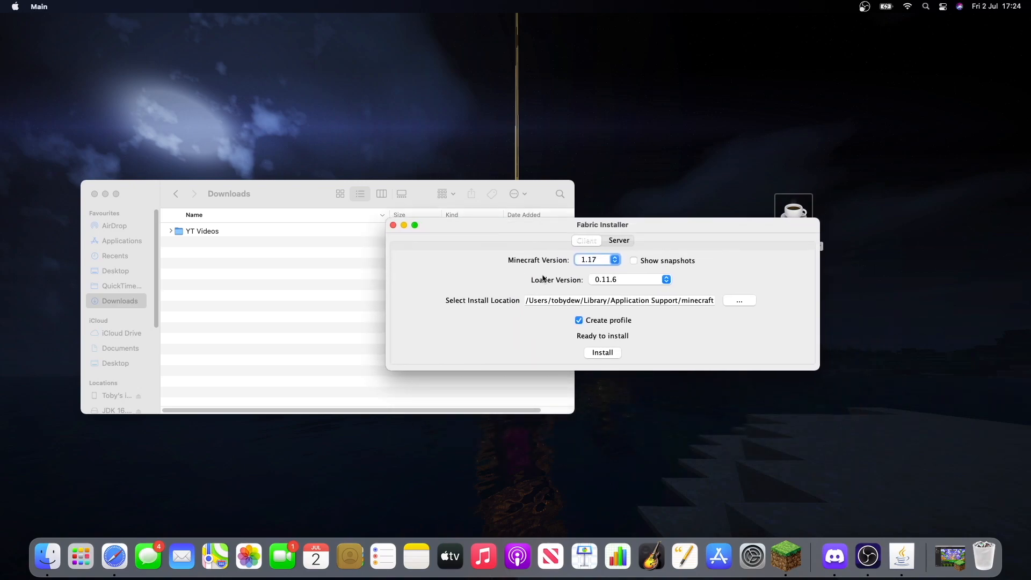
{"action": "left_click", "coordinate": [595, 259]}
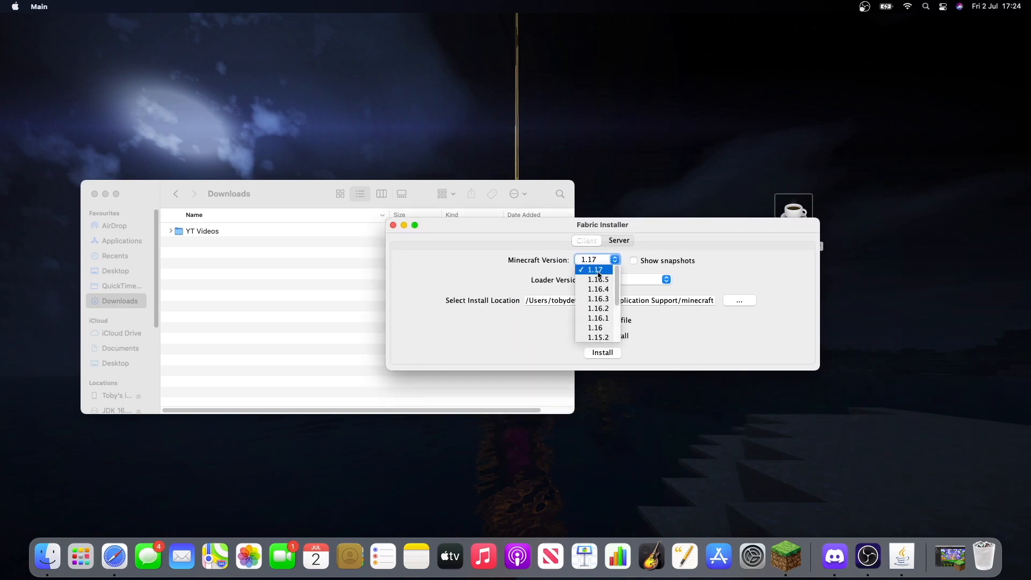
{"action": "left_click", "coordinate": [594, 270]}
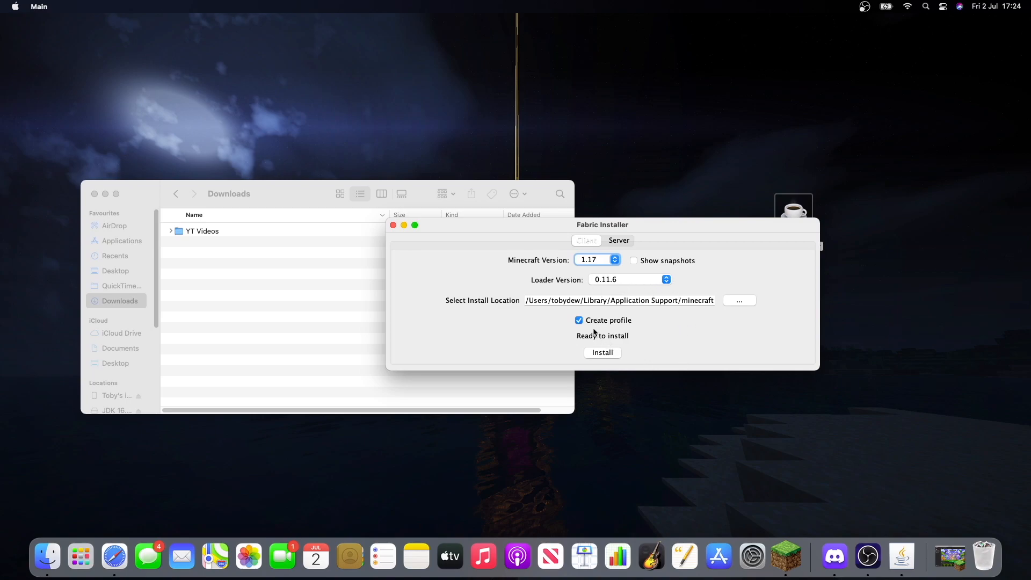
{"action": "mouse_move", "coordinate": [598, 354]}
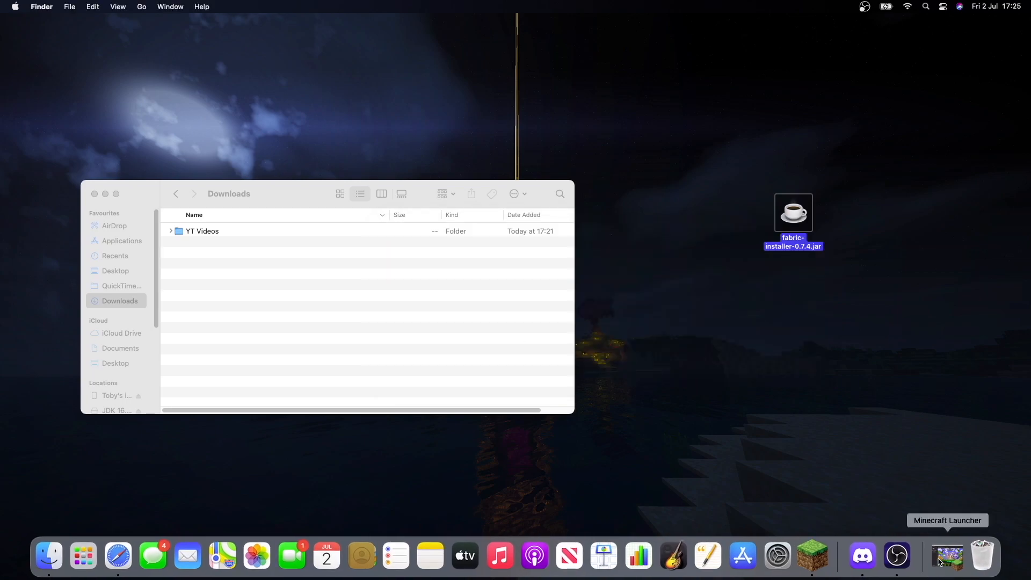
Launch Minecraft Launcher from the Dock and show the Installations list.
{"action": "left_click", "coordinate": [945, 556]}
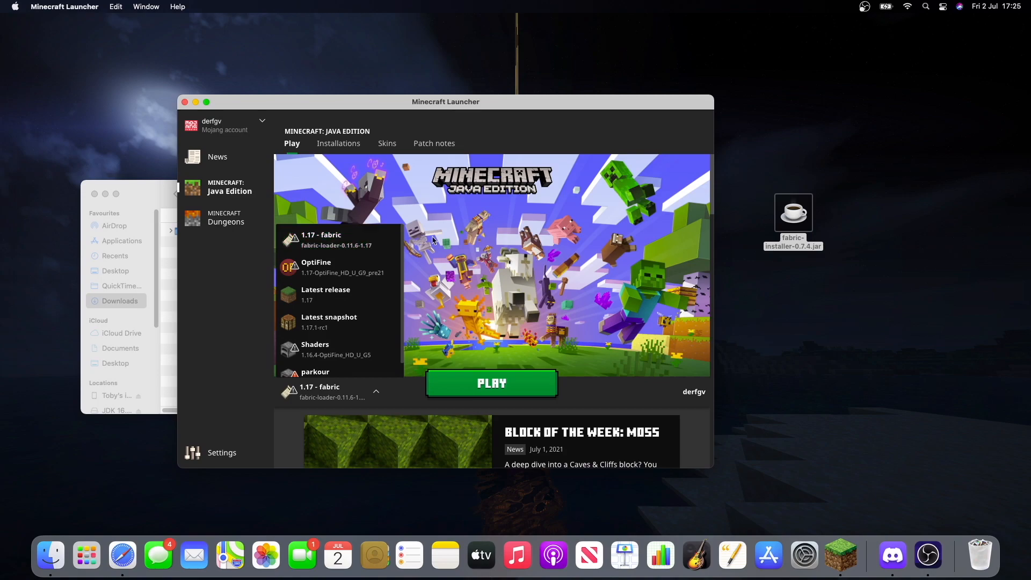
{"action": "left_click", "coordinate": [339, 143]}
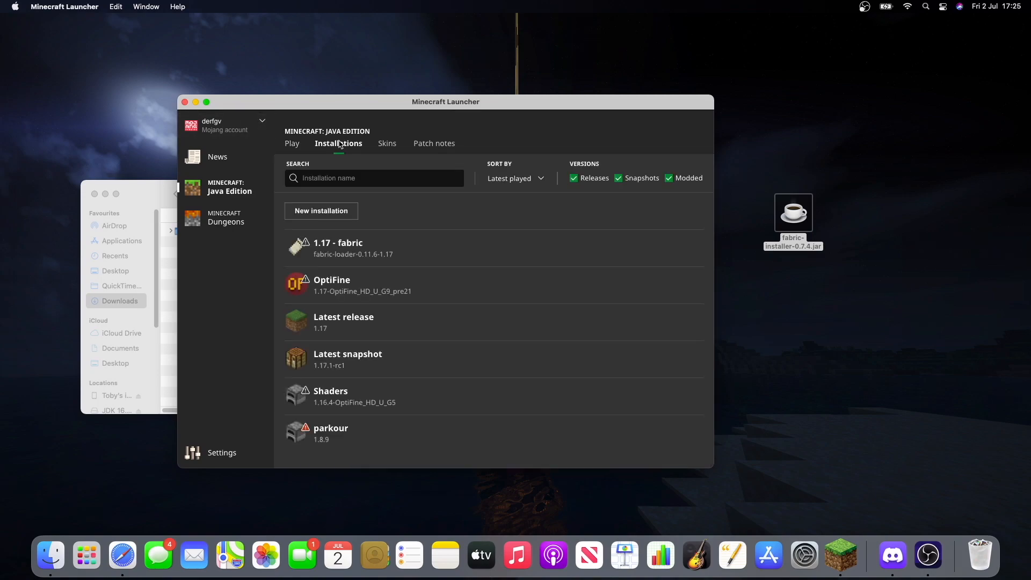
Create a new installation using release fabric-loader-0.11.6-1.17.
{"action": "left_click", "coordinate": [321, 211]}
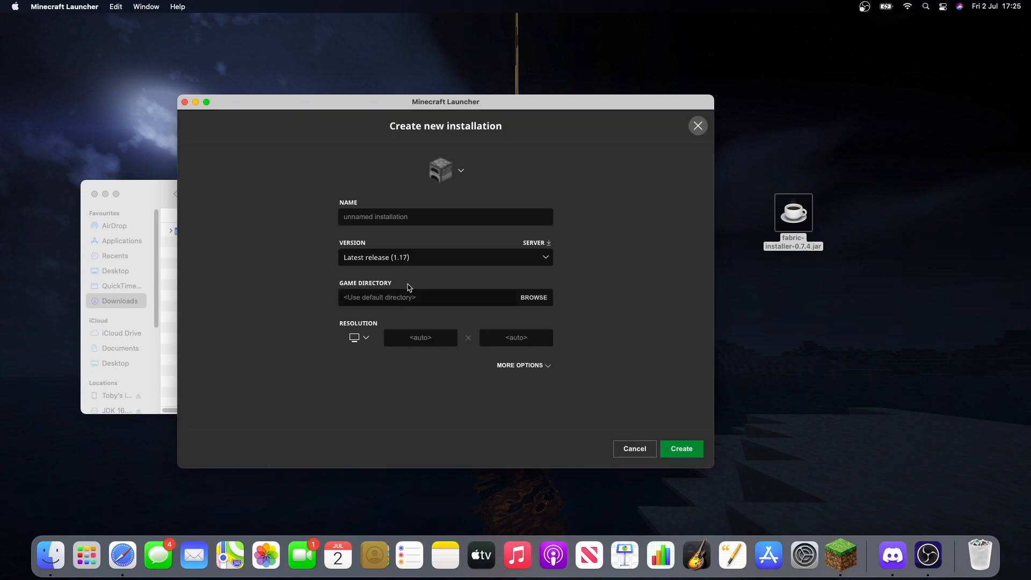
{"action": "left_click", "coordinate": [445, 258]}
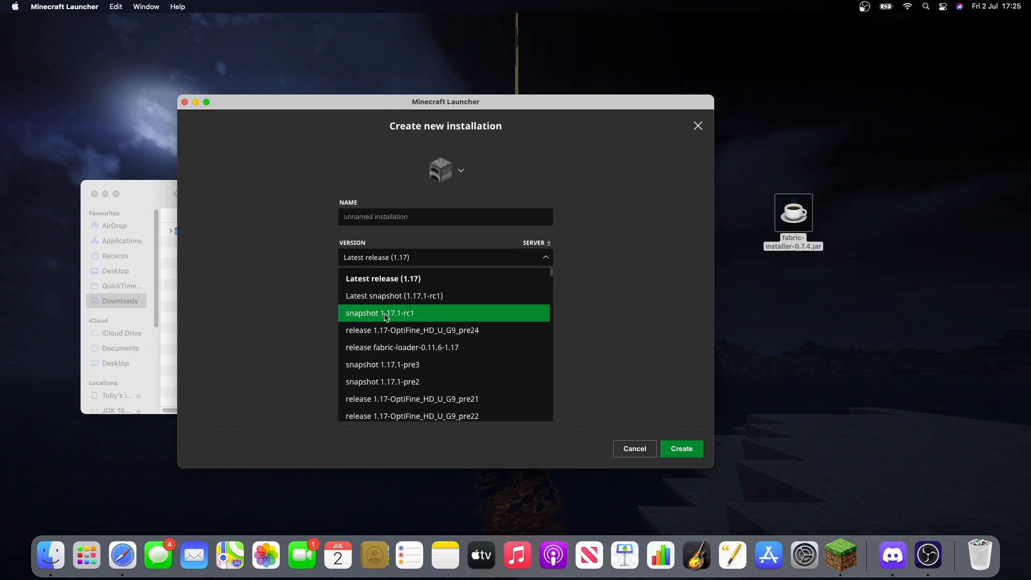
{"action": "scroll", "scroll_direction": "down", "scroll_amount": 3}
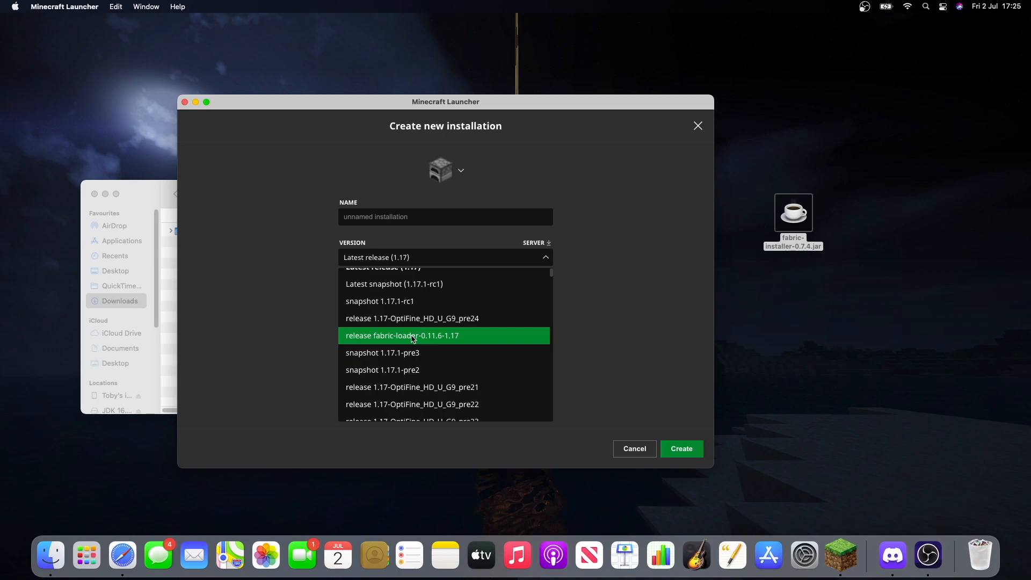
{"action": "left_click", "coordinate": [402, 335]}
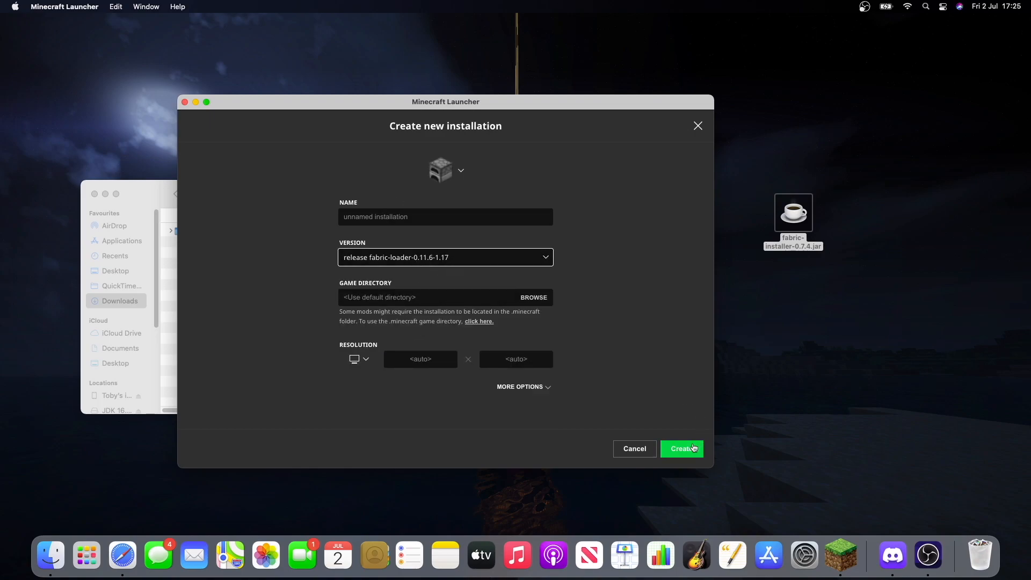
{"action": "left_click", "coordinate": [682, 448]}
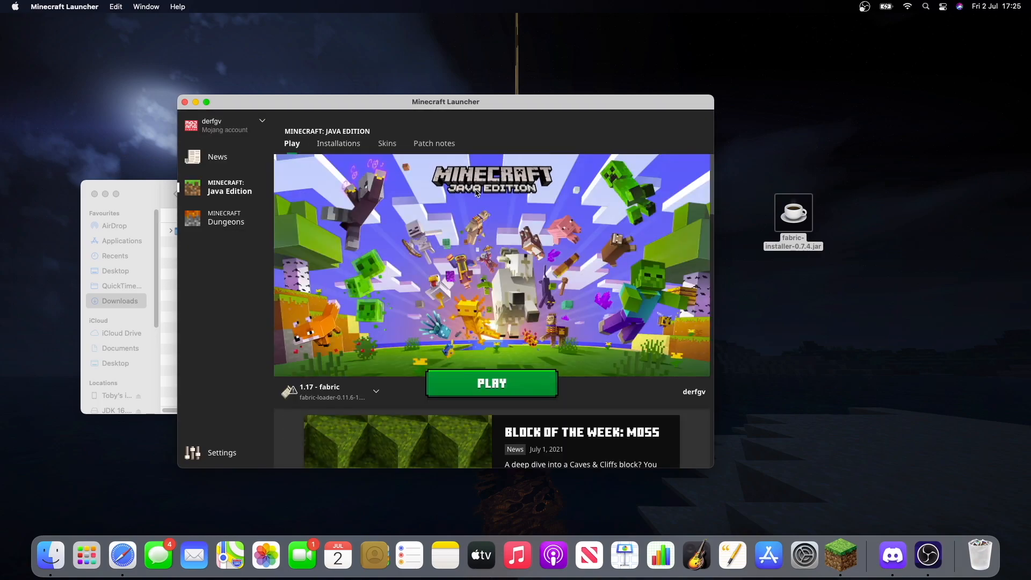
{"action": "mouse_move", "coordinate": [497, 218]}
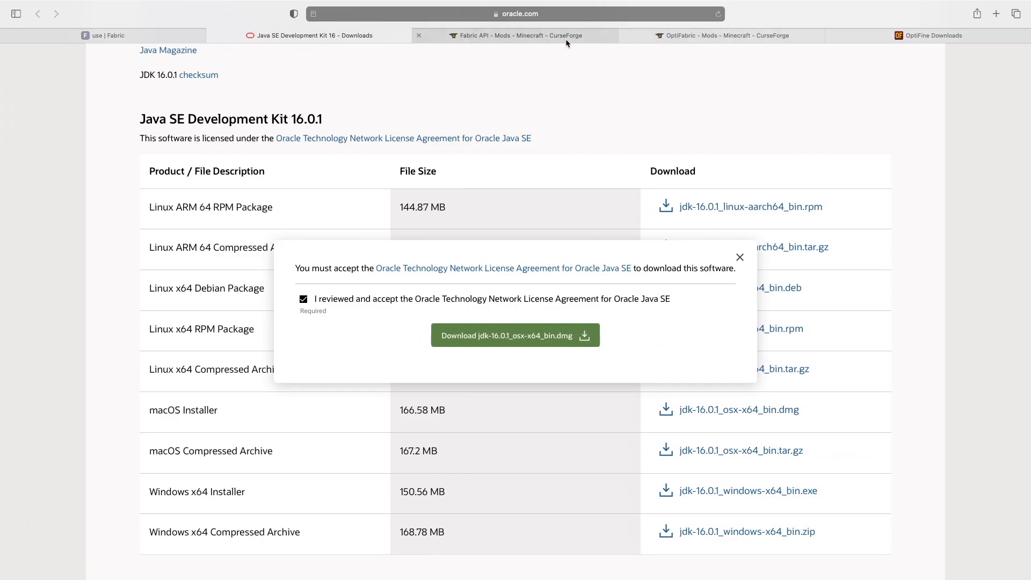
Close the 'Java SE Development Kit 16 - Downloads' and 'use | Fabric' Safari tabs.
{"action": "left_click", "coordinate": [515, 35]}
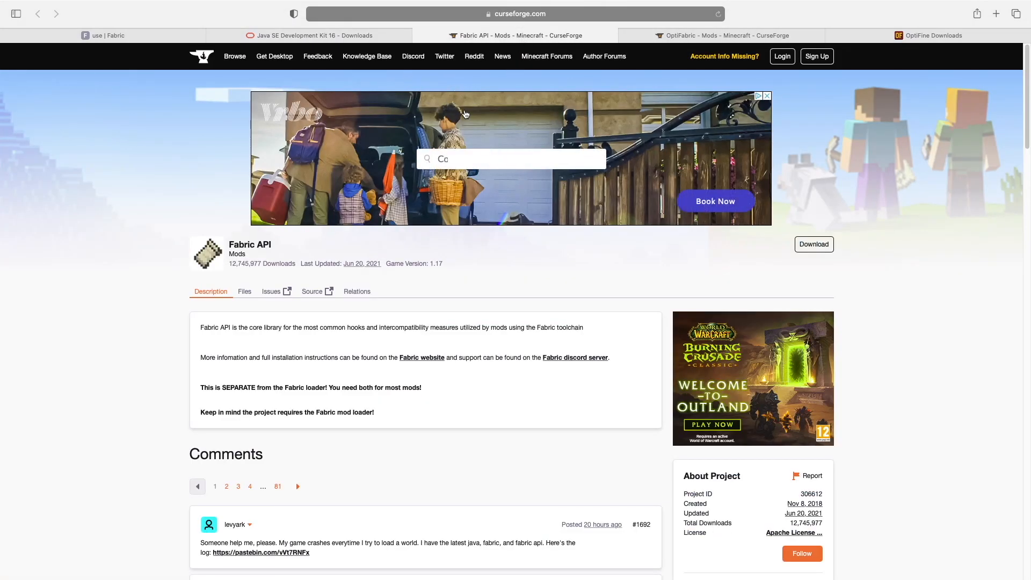
{"action": "left_click", "coordinate": [717, 35]}
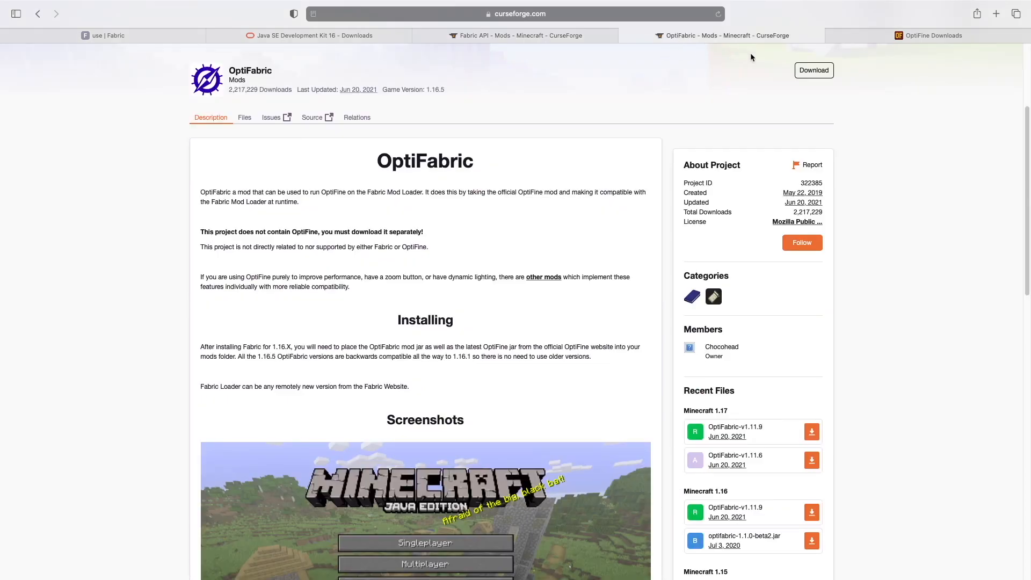
{"action": "left_click", "coordinate": [931, 35]}
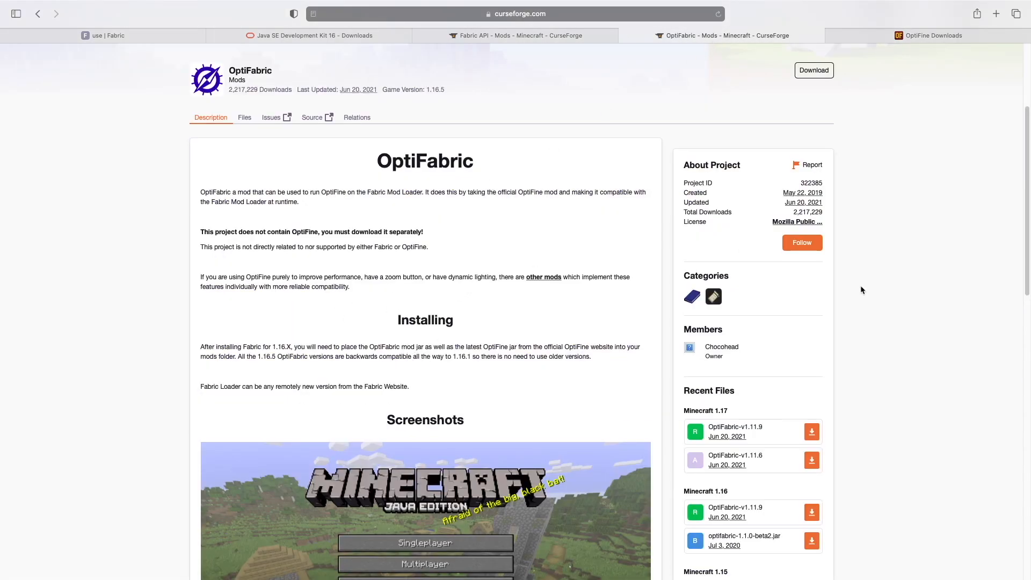
{"action": "mouse_move", "coordinate": [608, 107]}
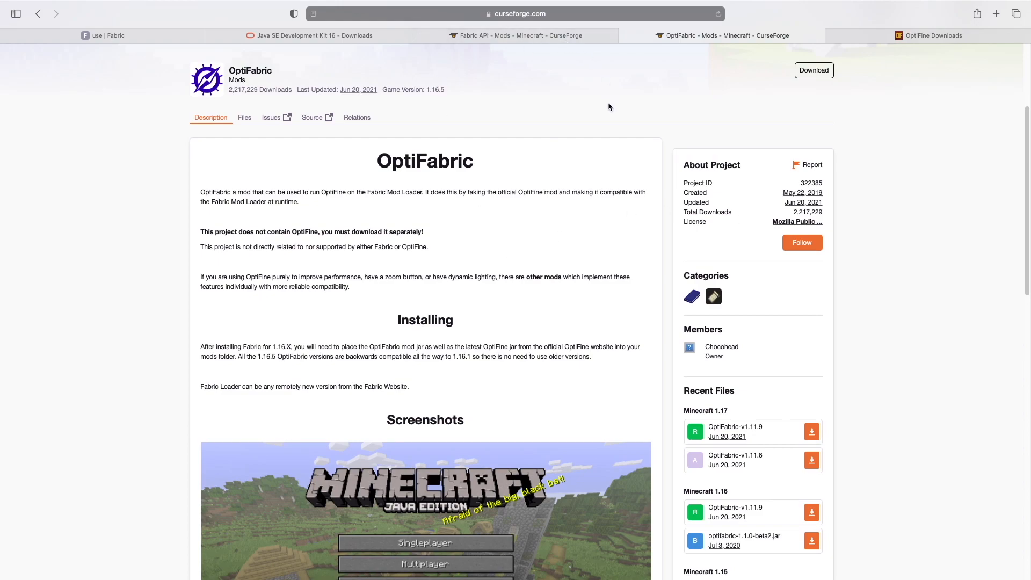
{"action": "mouse_move", "coordinate": [309, 35]}
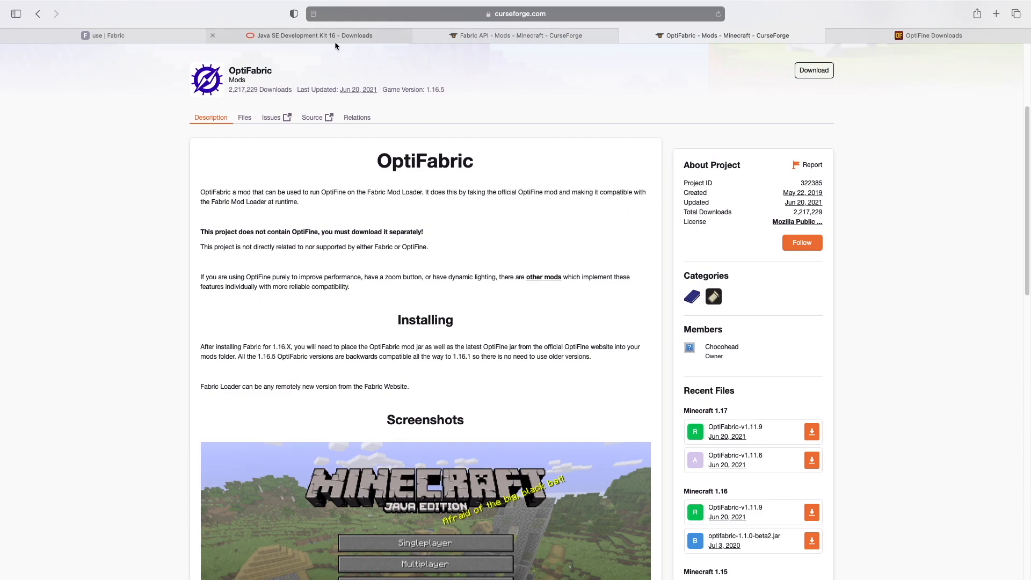
{"action": "left_click", "coordinate": [213, 35]}
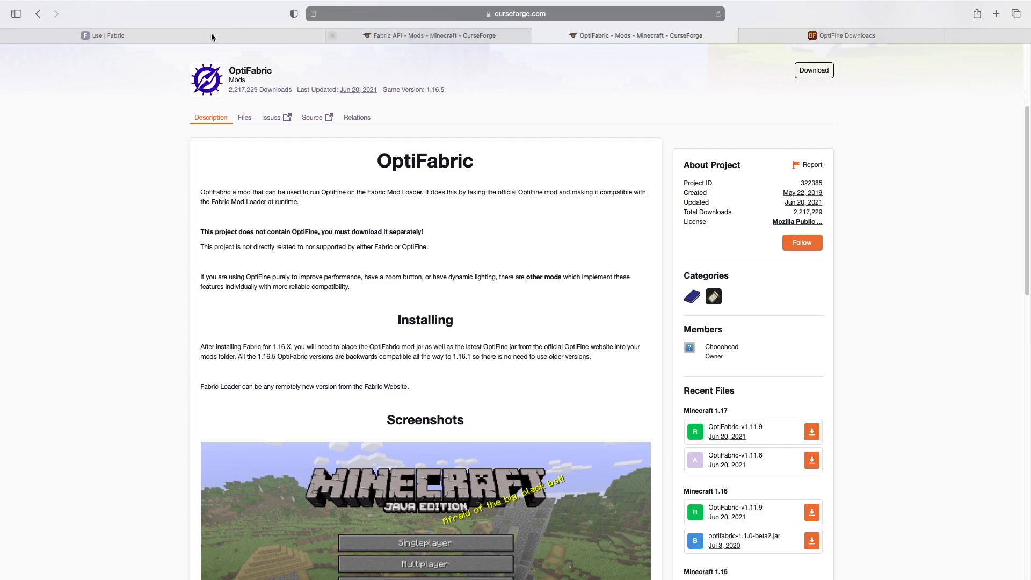
{"action": "left_click", "coordinate": [332, 35]}
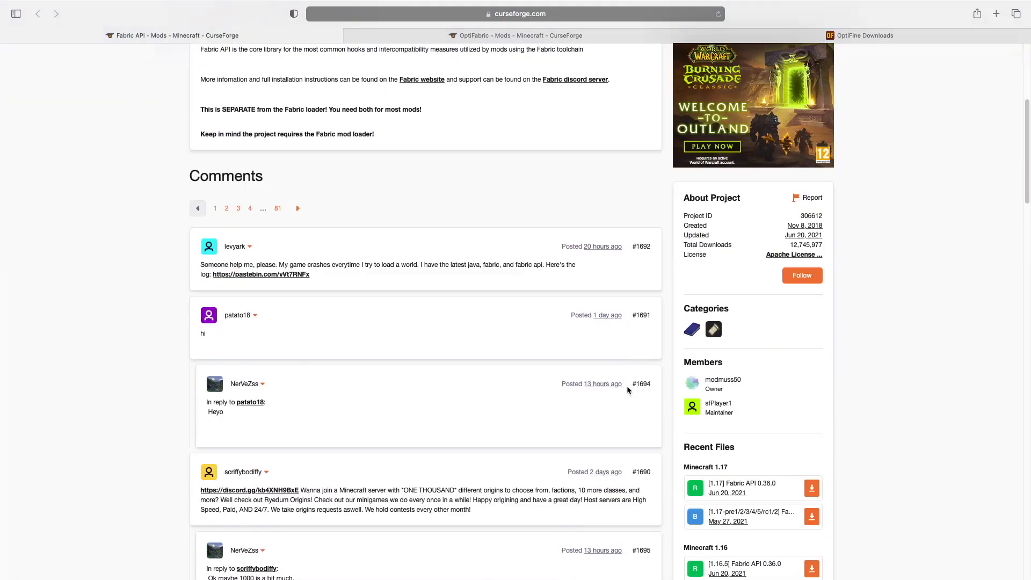
Download '[1.17] Fabric API 0.36.0' from the Recent Files list.
{"action": "scroll", "scroll_direction": "down", "scroll_amount": 3}
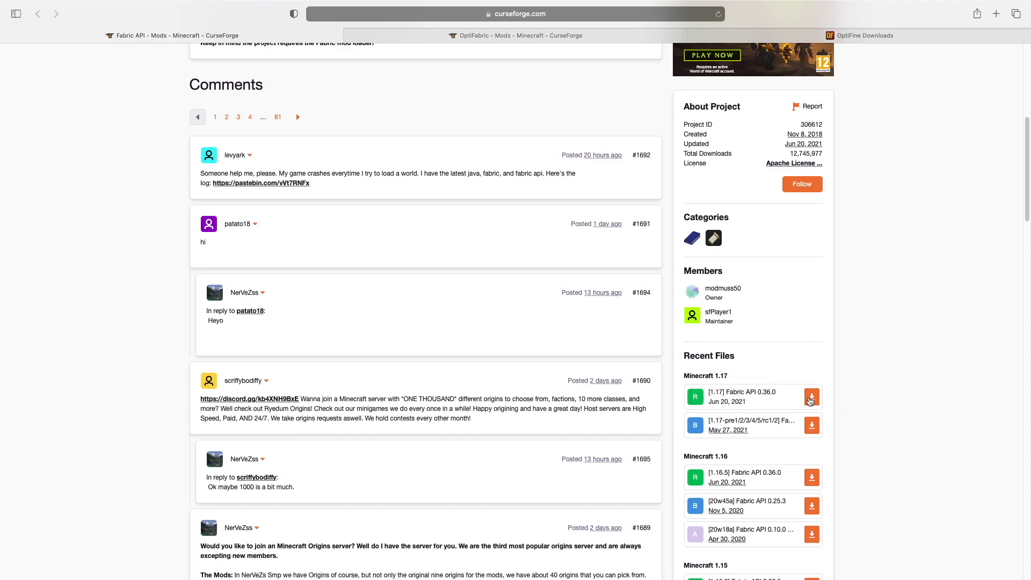
{"action": "left_click", "coordinate": [810, 396]}
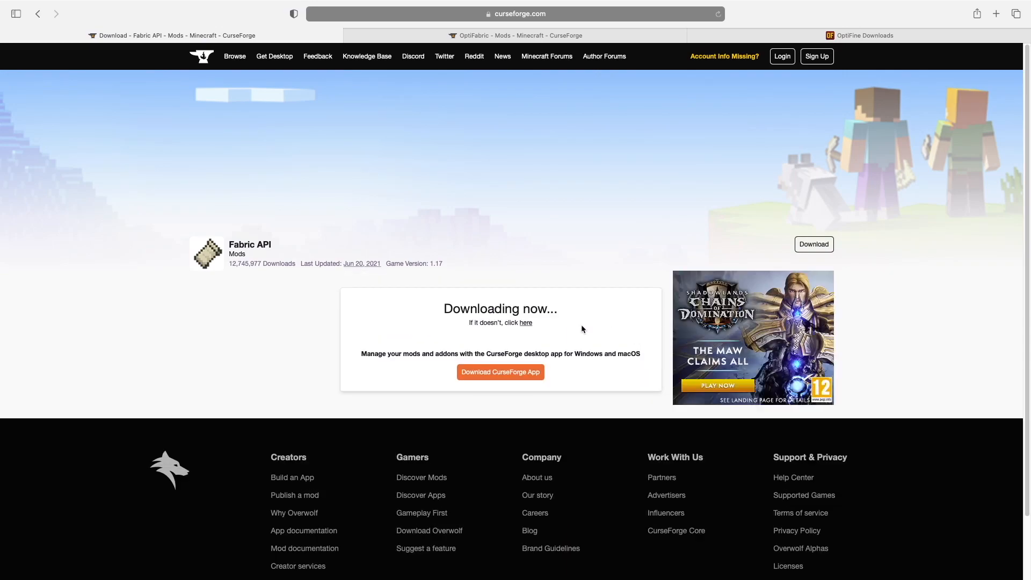
{"action": "mouse_move", "coordinate": [849, 76]}
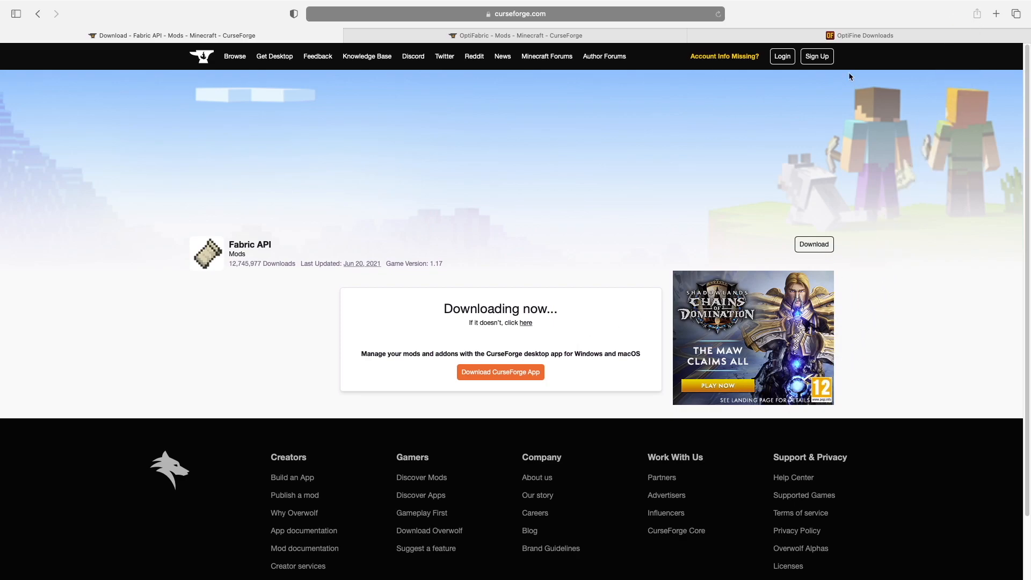
Download OptiFabric-v1.11.9 for Minecraft 1.17, then go to the OptiFine downloads page.
{"action": "left_click", "coordinate": [516, 35]}
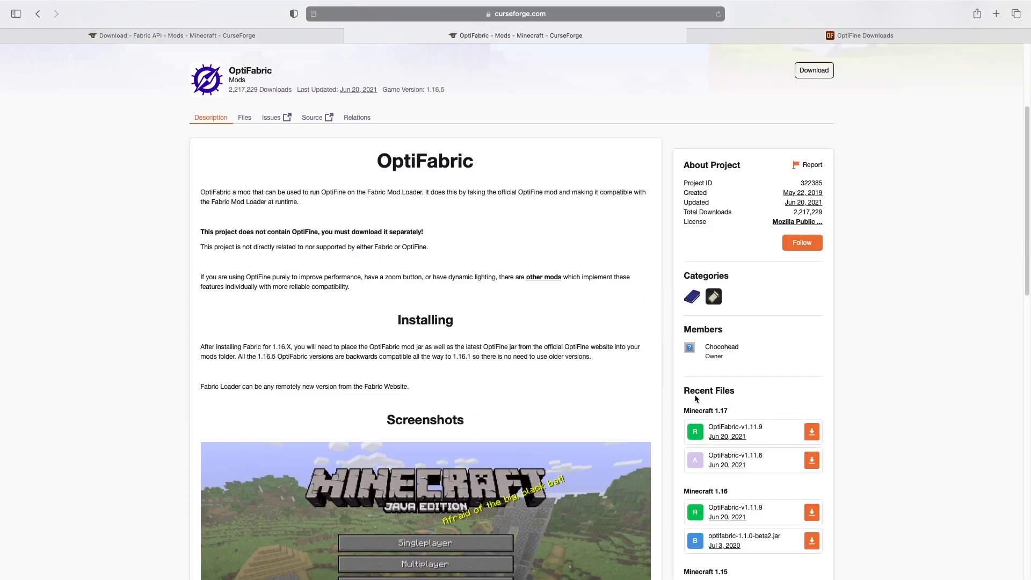
{"action": "scroll", "scroll_direction": "down", "scroll_amount": 3}
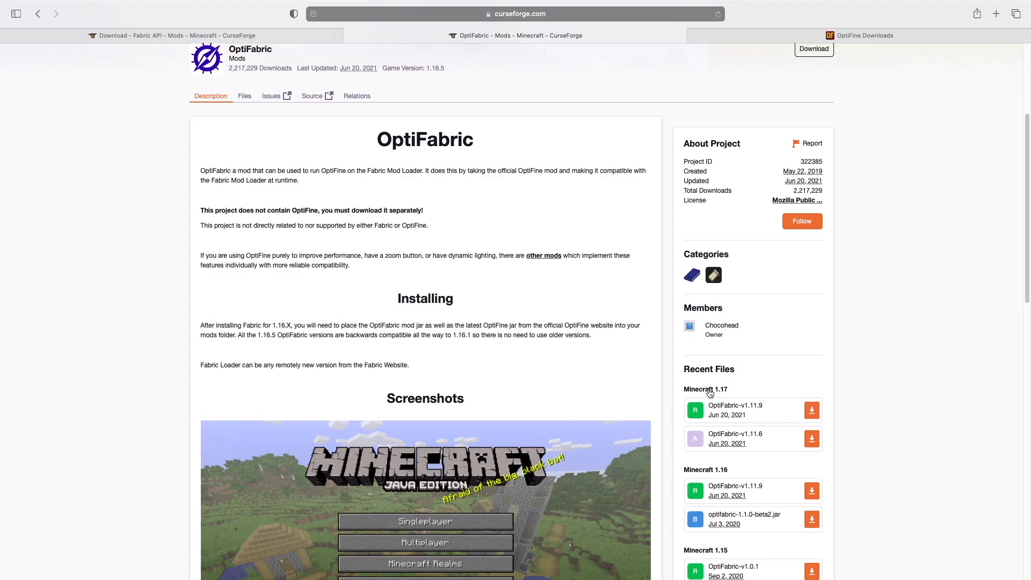
{"action": "mouse_move", "coordinate": [820, 419]}
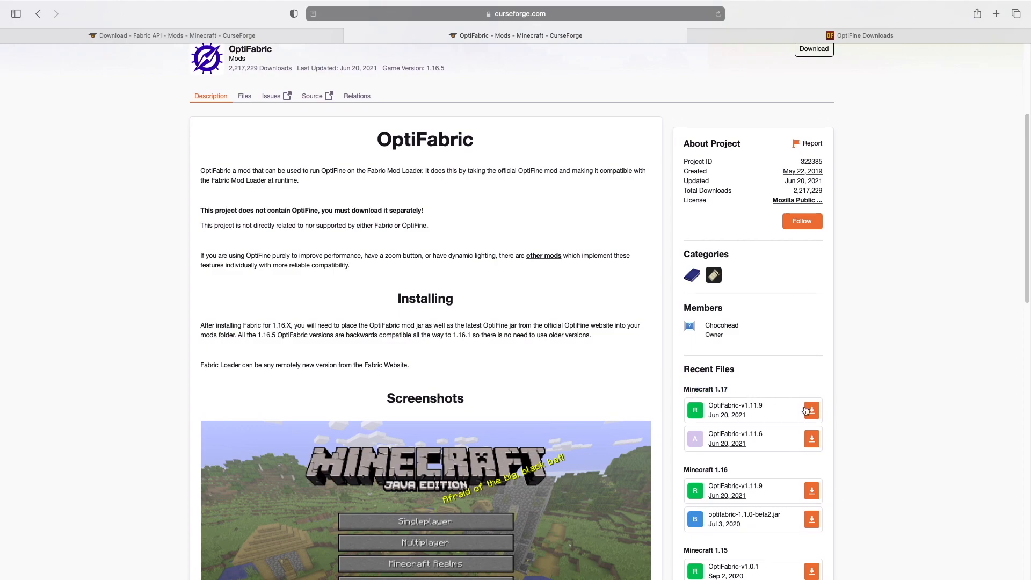
{"action": "left_click", "coordinate": [810, 410]}
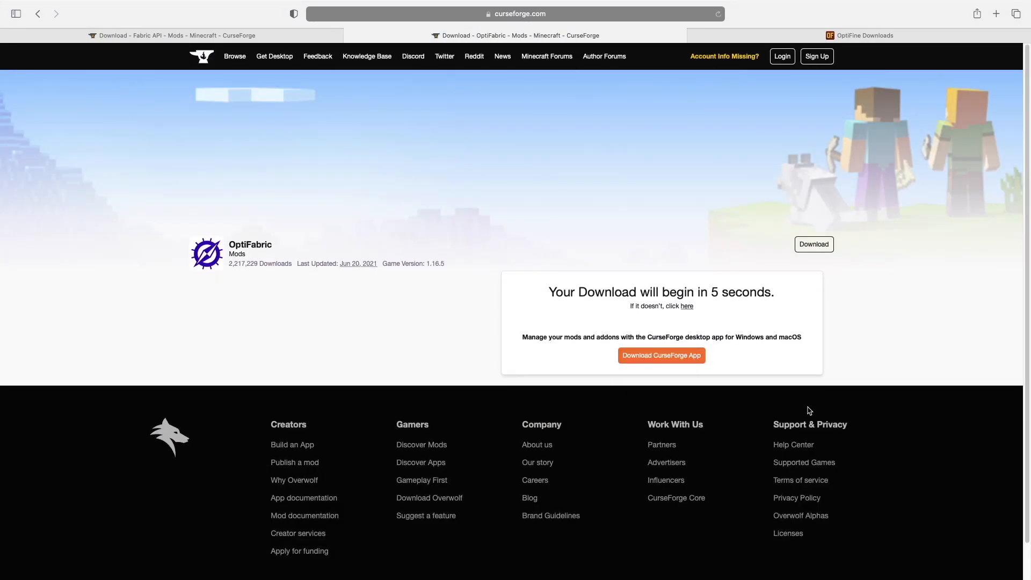
{"action": "mouse_move", "coordinate": [797, 410]}
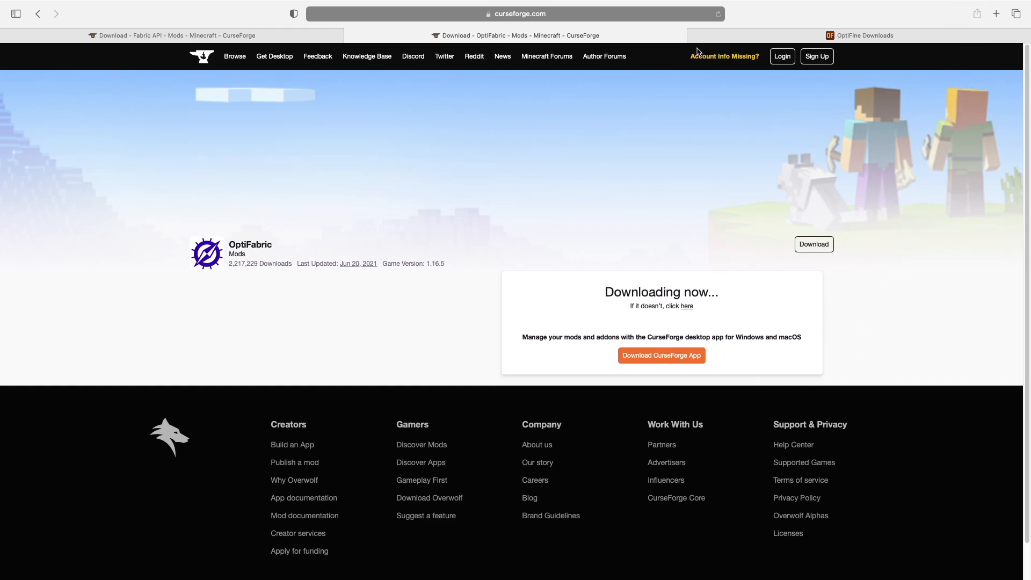
{"action": "left_click", "coordinate": [858, 35]}
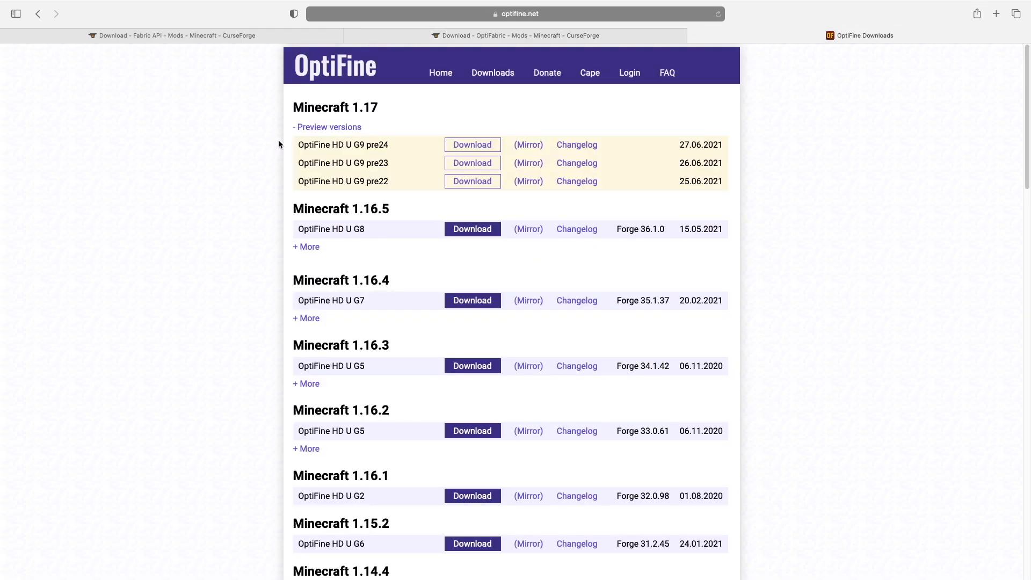
Show the Minecraft 1.17 preview versions and download OptiFine HD U G9 pre24.
{"action": "left_click", "coordinate": [328, 127]}
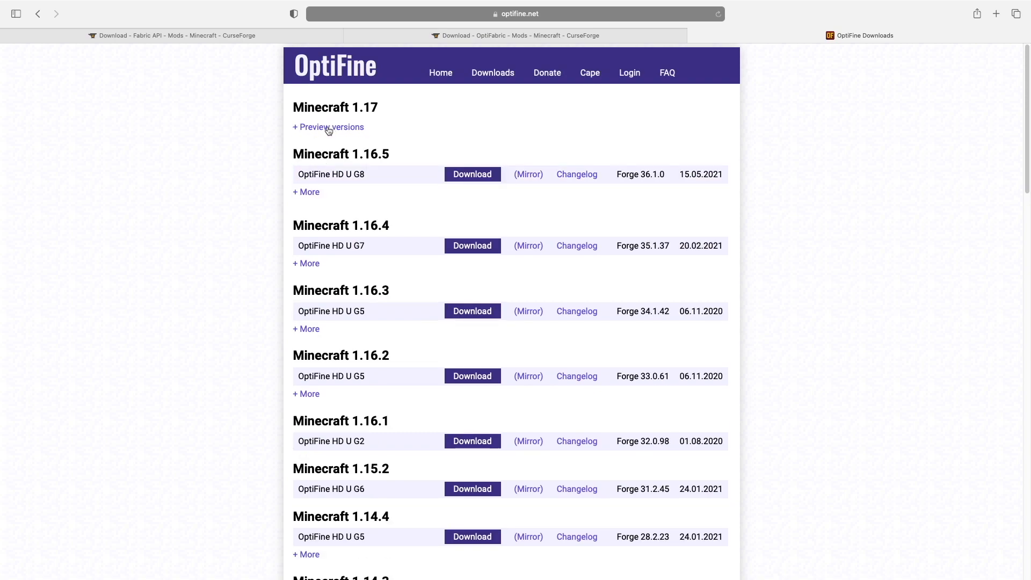
{"action": "left_click", "coordinate": [327, 126]}
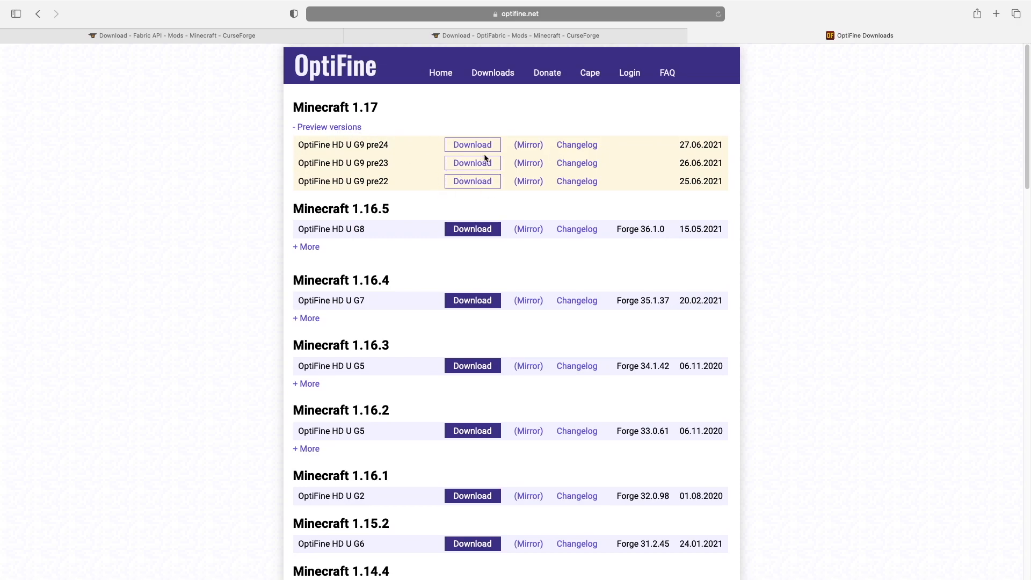
{"action": "mouse_move", "coordinate": [477, 146]}
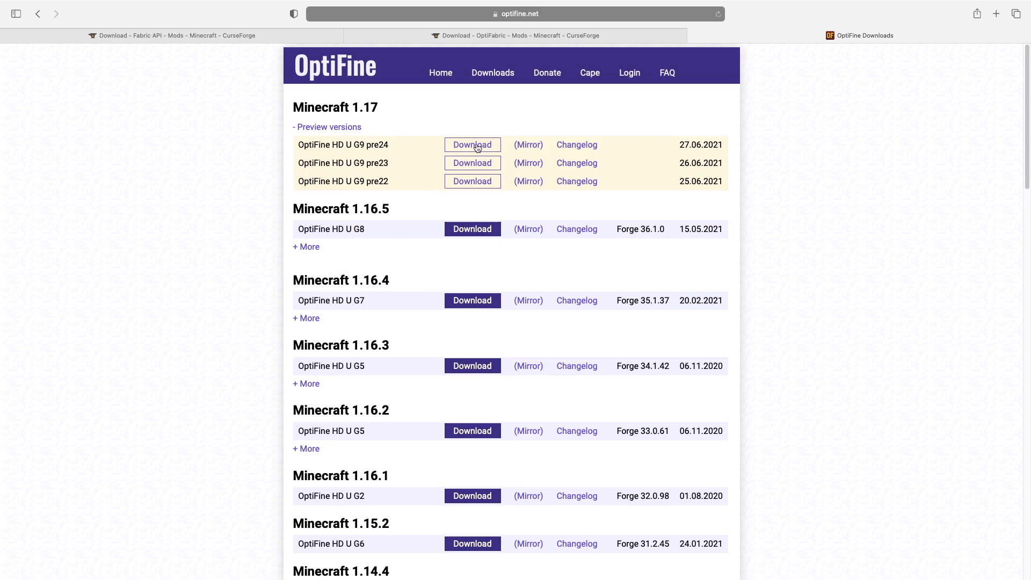
{"action": "left_click", "coordinate": [472, 145]}
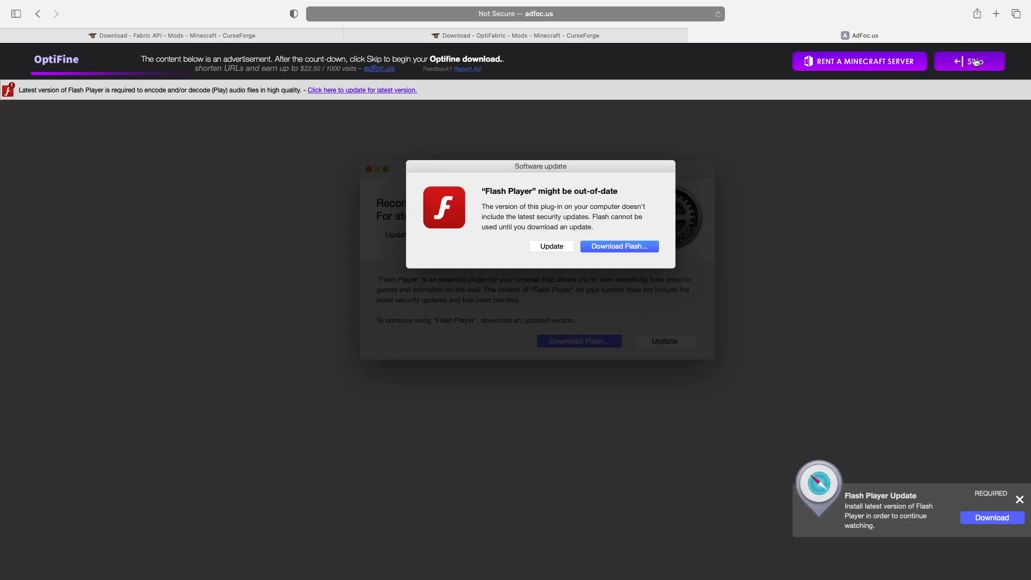
Skip the adfoc.us ad and download the preview OptiFine 1.17 HD U G9 pre24 jar.
{"action": "left_click", "coordinate": [974, 61]}
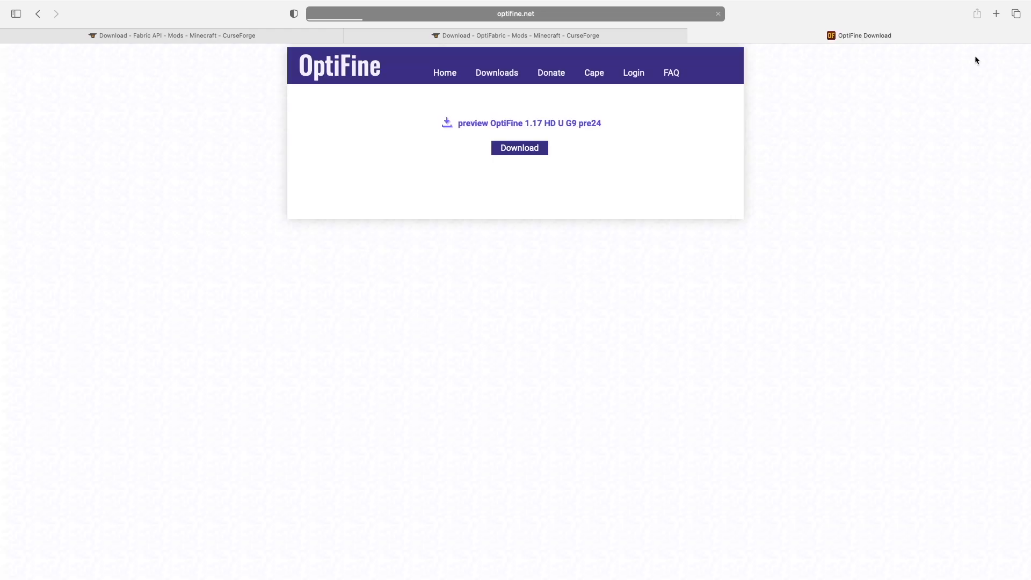
{"action": "left_click", "coordinate": [518, 147]}
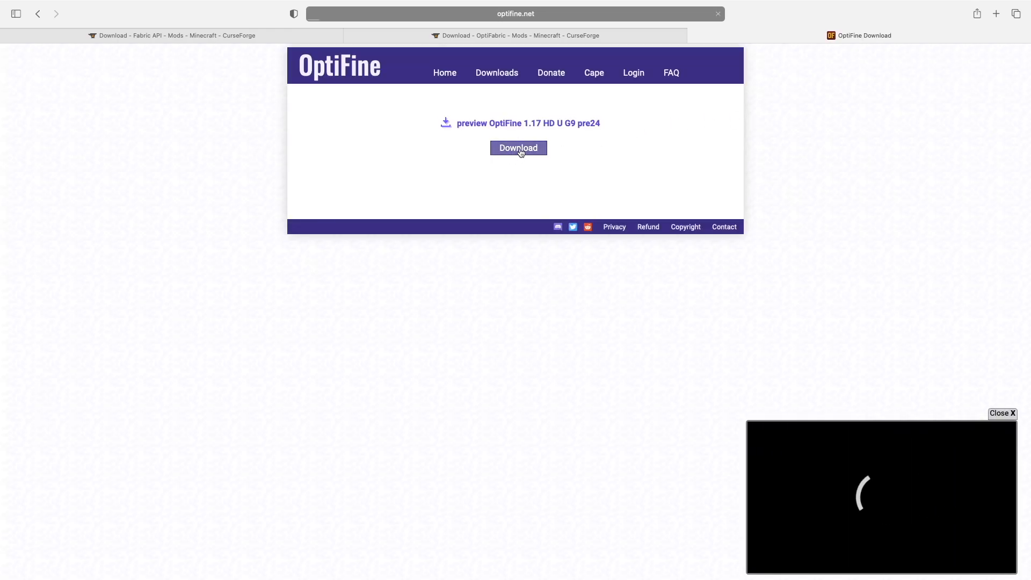
{"action": "left_click", "coordinate": [518, 147]}
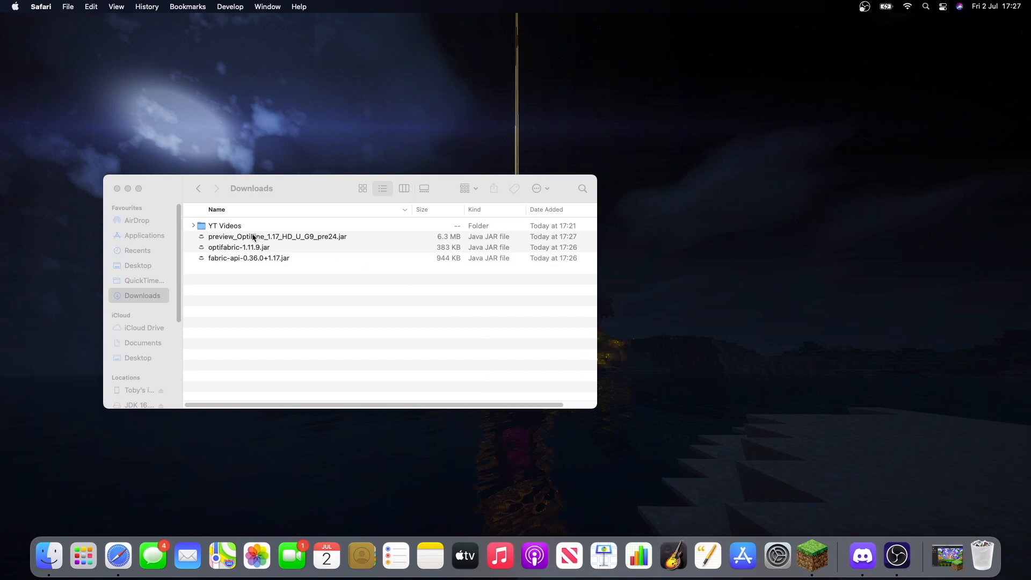
Drag the OptiFine pre24, optifabric-1.11.9 and fabric-api-0.36.0 jars onto the desktop.
{"action": "left_click_drag", "start_coordinate": [277, 236], "coordinate": [732, 182]}
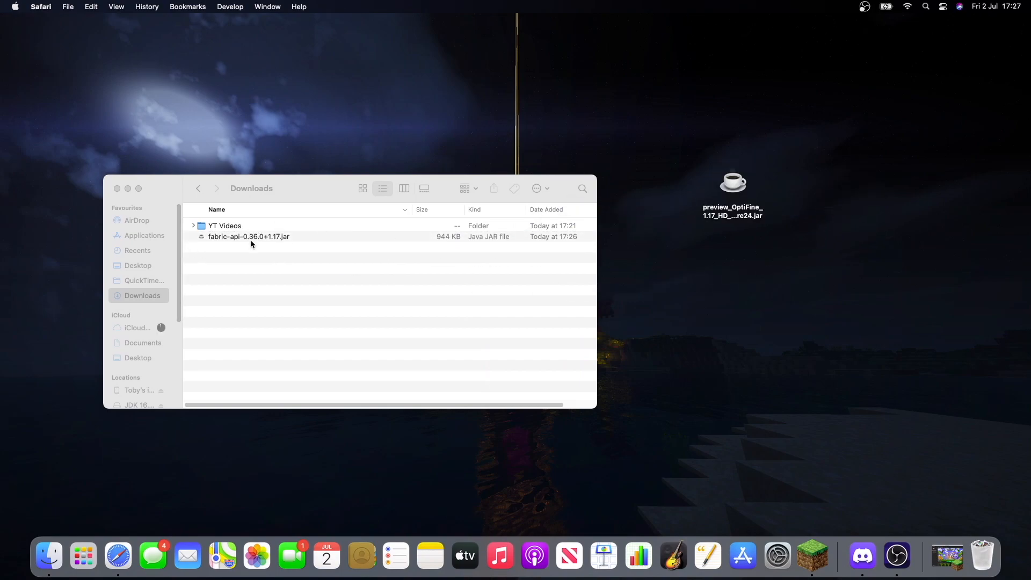
{"action": "left_click_drag", "start_coordinate": [249, 236], "coordinate": [848, 272]}
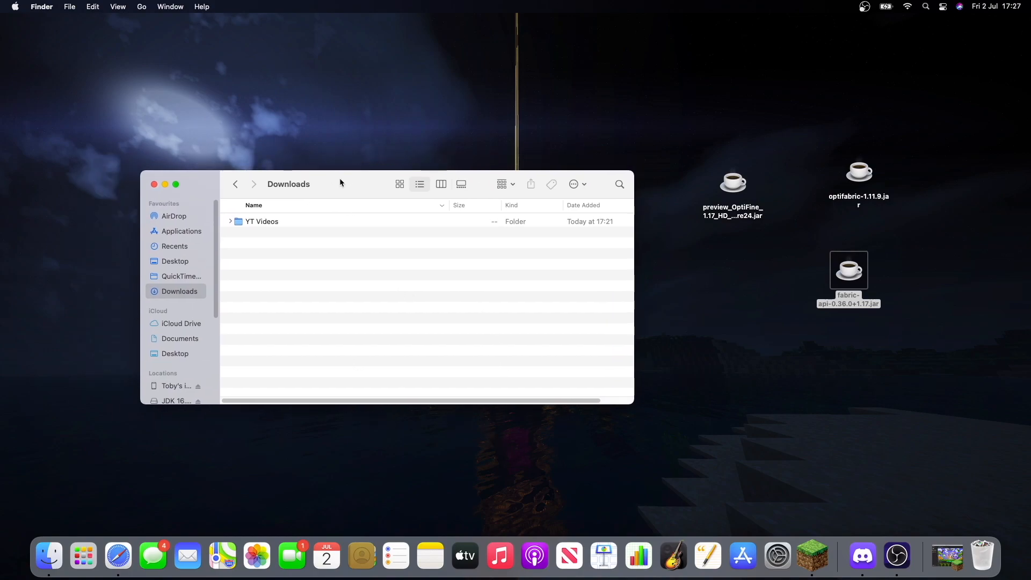
Go to Library/Application Support, open minecraft and look inside its mods folder.
{"action": "key", "text": "cmd+shift+g"}
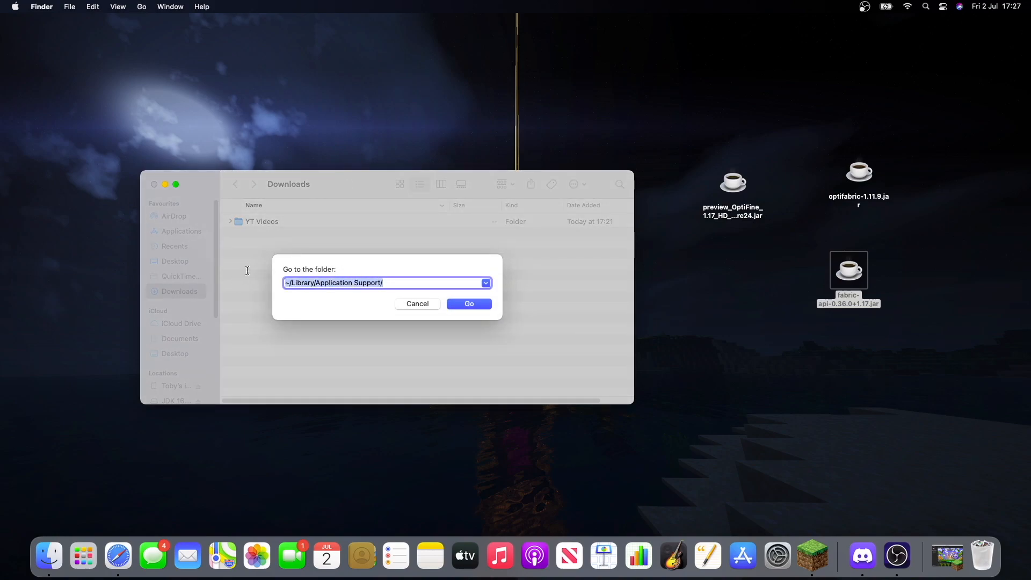
{"action": "mouse_move", "coordinate": [414, 290]}
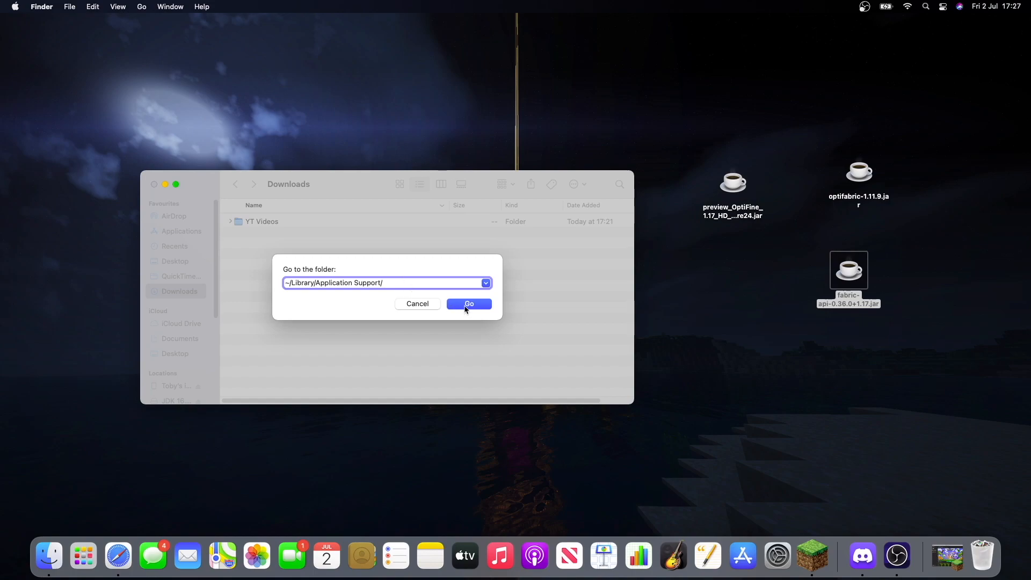
{"action": "left_click", "coordinate": [468, 304]}
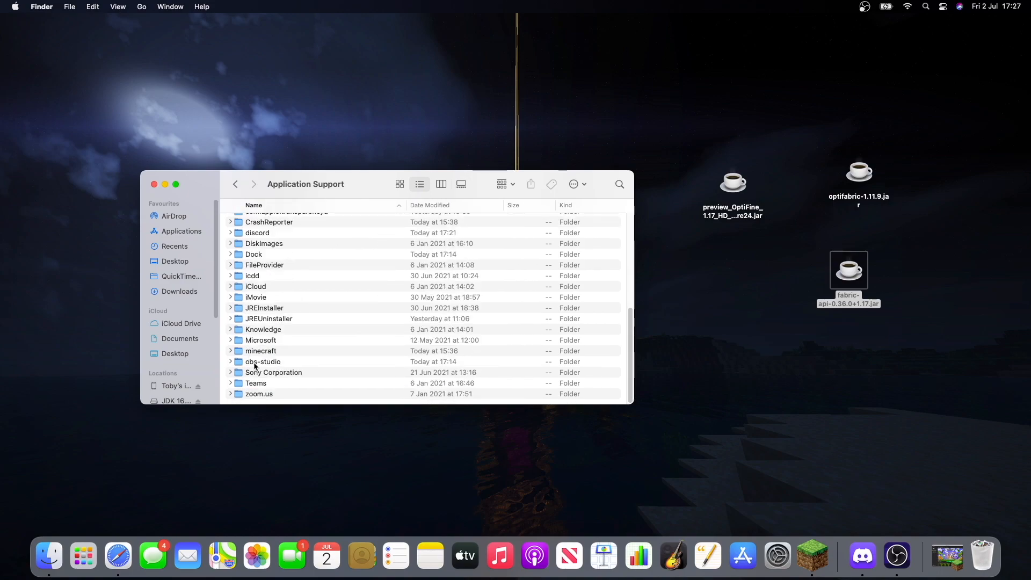
{"action": "double_click", "coordinate": [260, 351]}
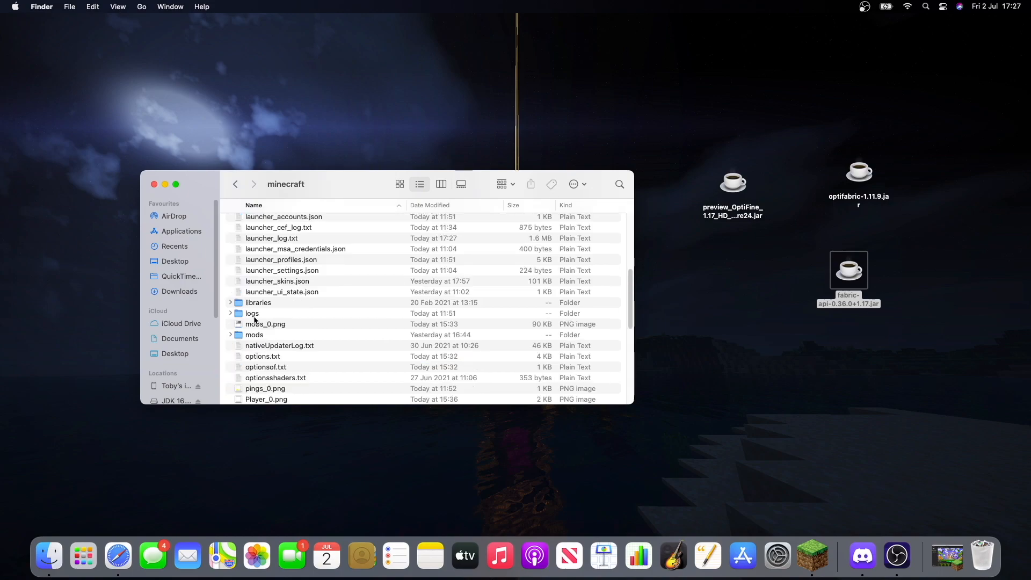
{"action": "scroll", "scroll_direction": "up", "scroll_amount": 3}
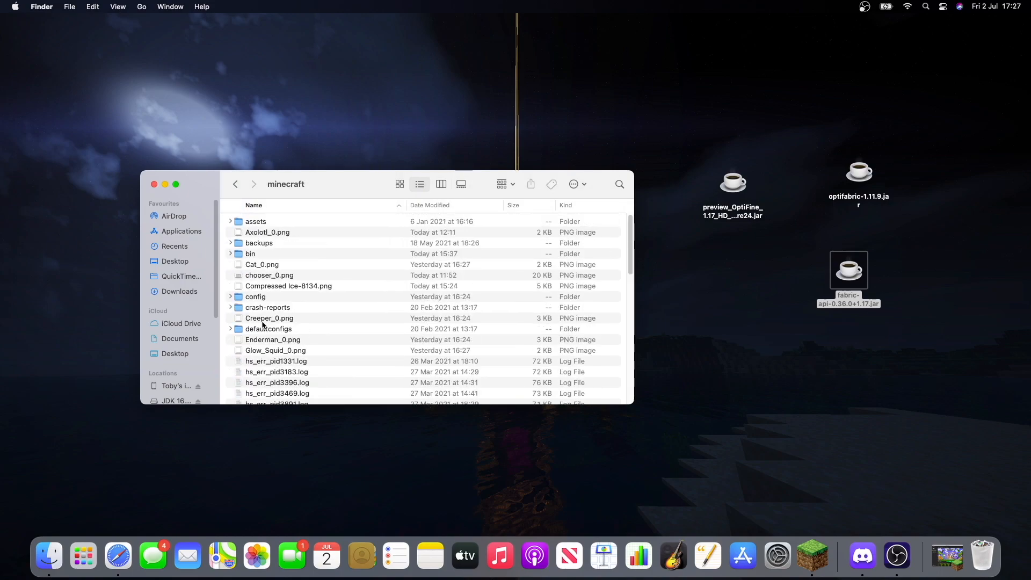
{"action": "scroll", "scroll_direction": "down", "scroll_amount": 3}
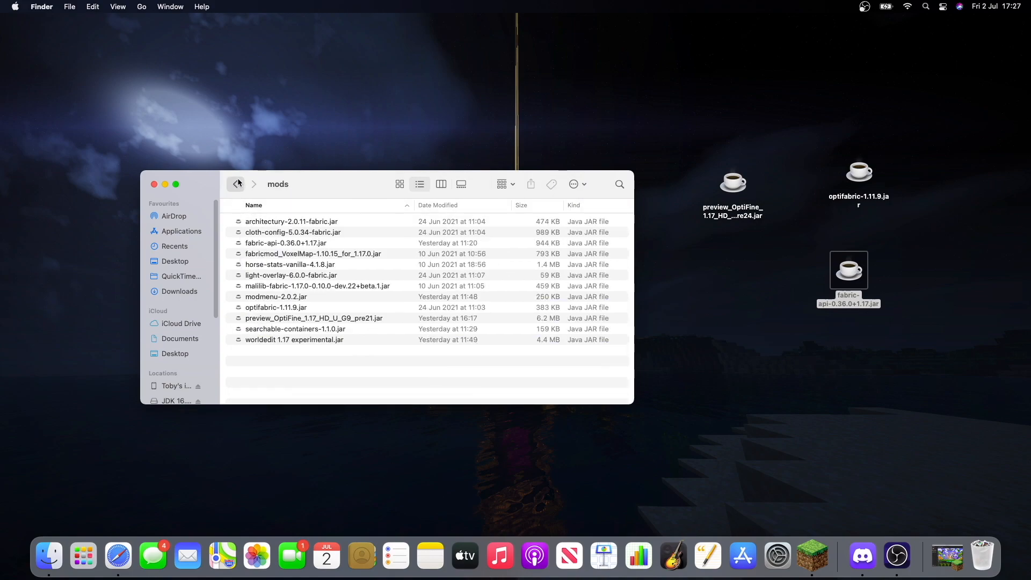
{"action": "left_click", "coordinate": [236, 184]}
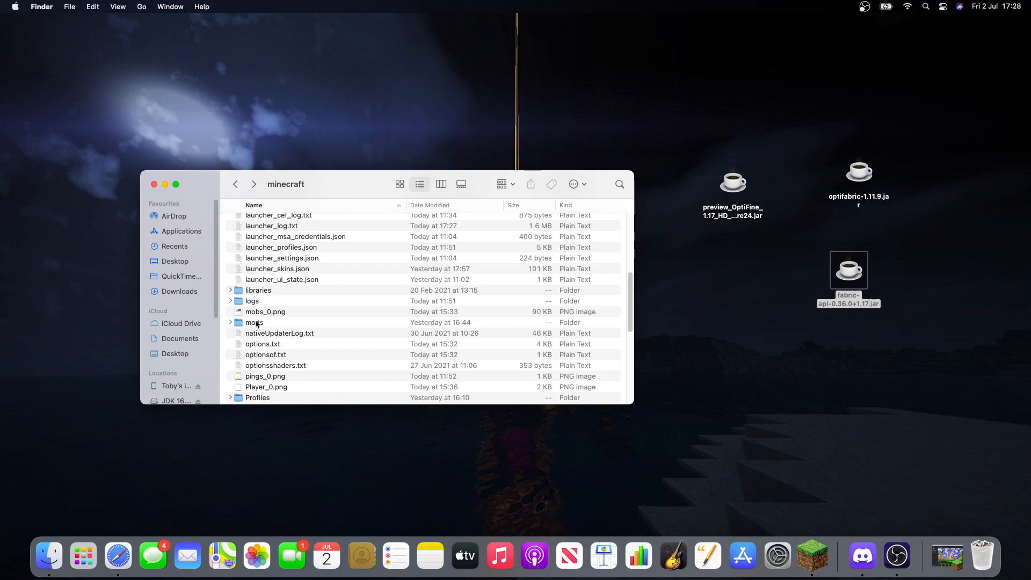
Bring the launcher forward and press PLAY on the 1.17 - fabric installation.
{"action": "left_click", "coordinate": [840, 555]}
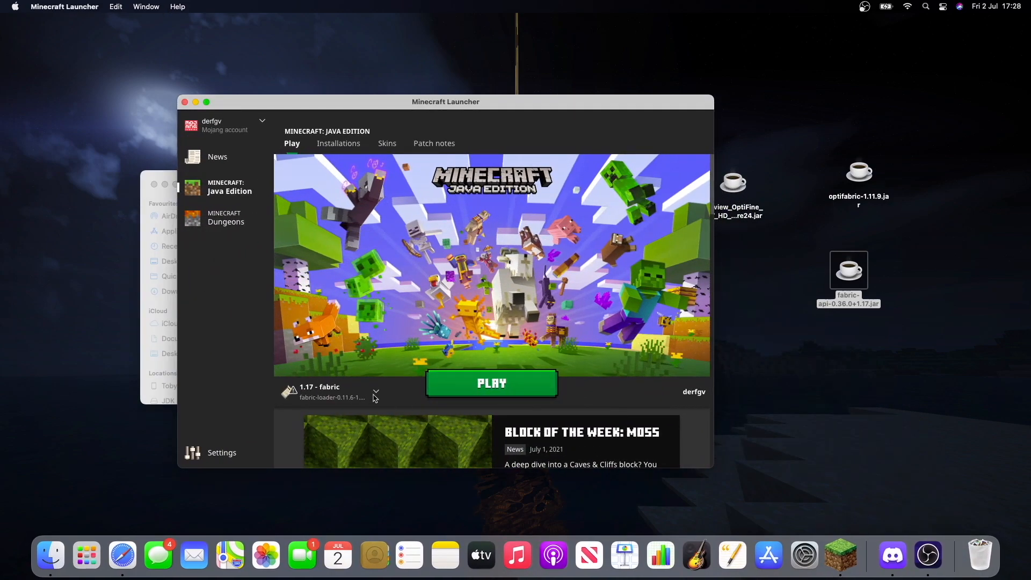
{"action": "left_click_drag", "start_coordinate": [445, 101], "coordinate": [456, 90]}
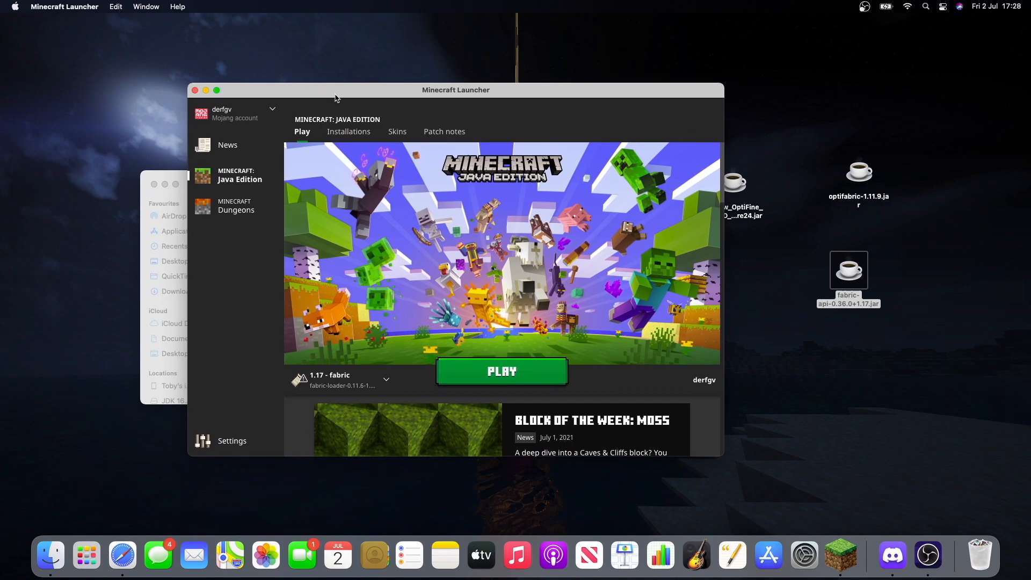
{"action": "left_click", "coordinate": [501, 371]}
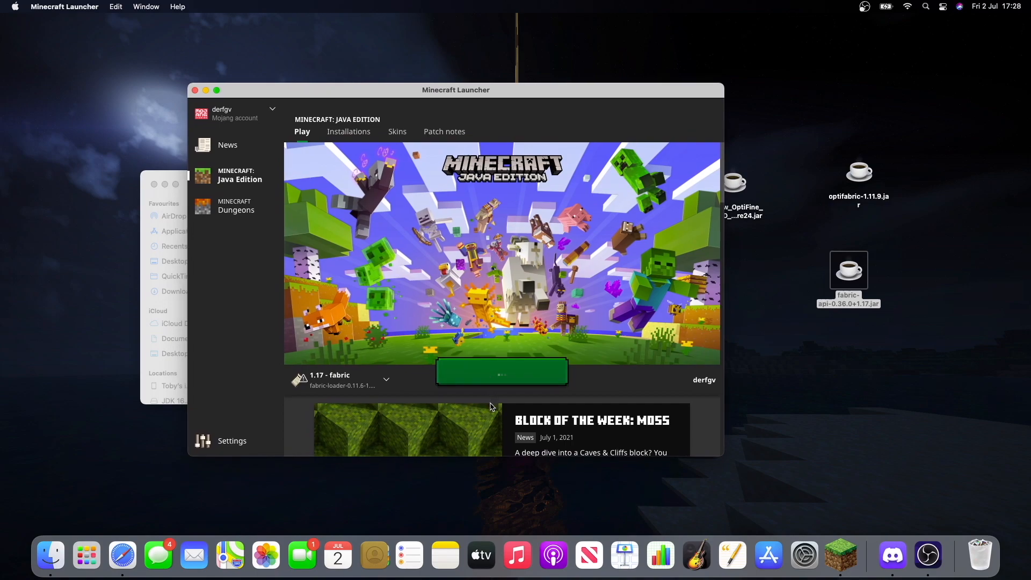
{"action": "mouse_move", "coordinate": [430, 349]}
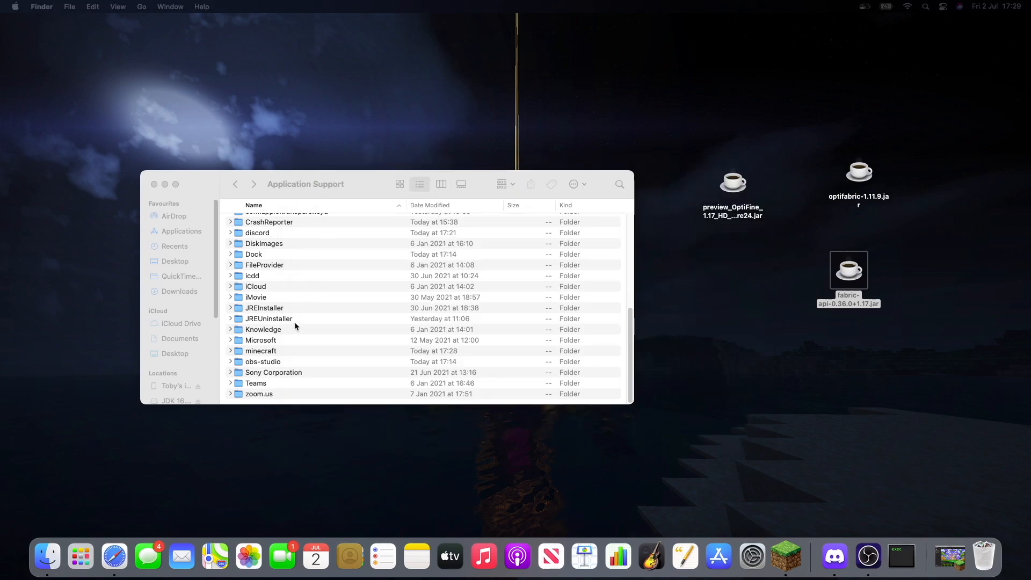
Open minecraft/mods and inspect the fabric-api, optifabric and OptiFine pre21 jars.
{"action": "double_click", "coordinate": [260, 350]}
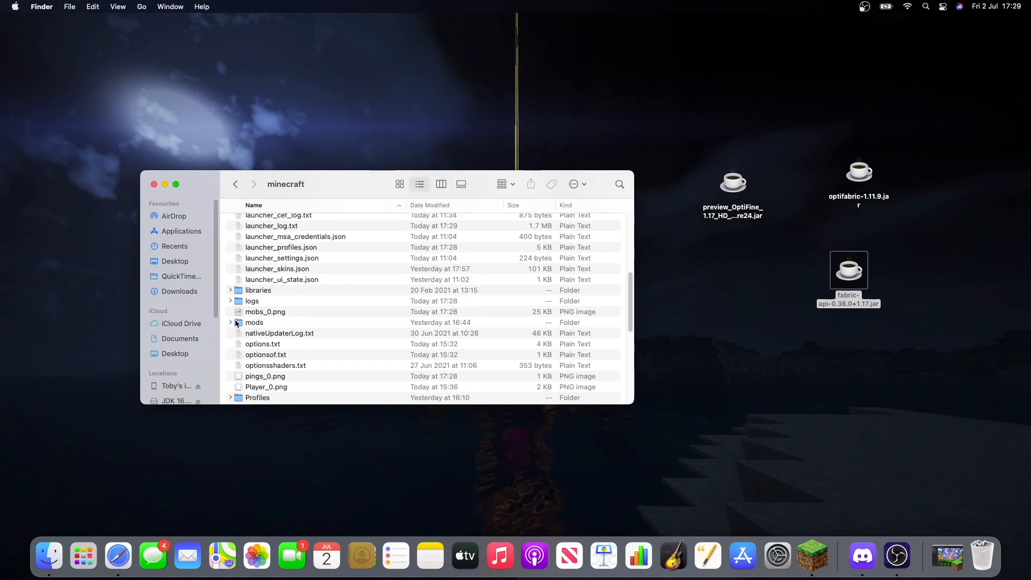
{"action": "double_click", "coordinate": [254, 322]}
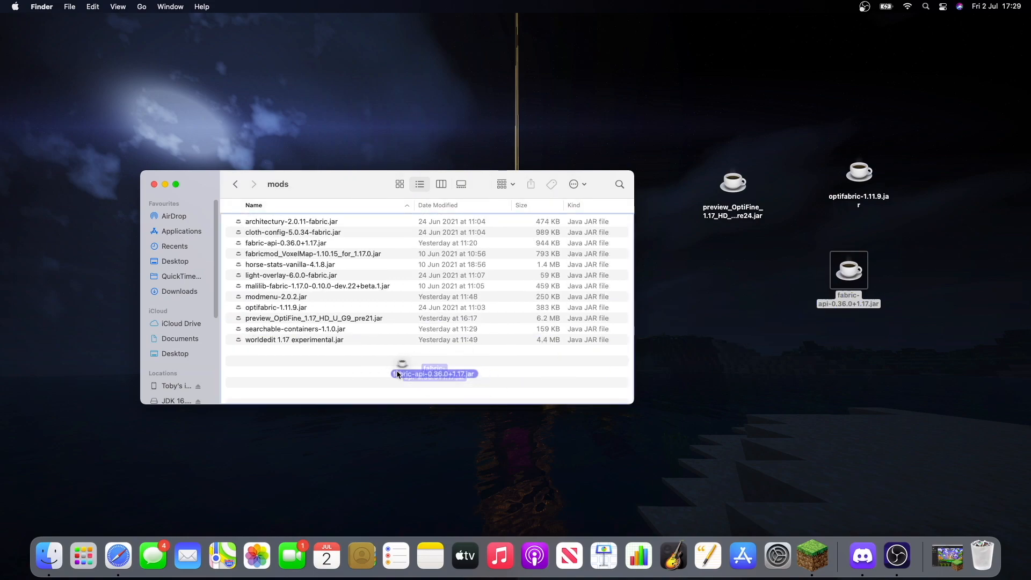
{"action": "left_click_drag", "start_coordinate": [431, 374], "coordinate": [732, 322]}
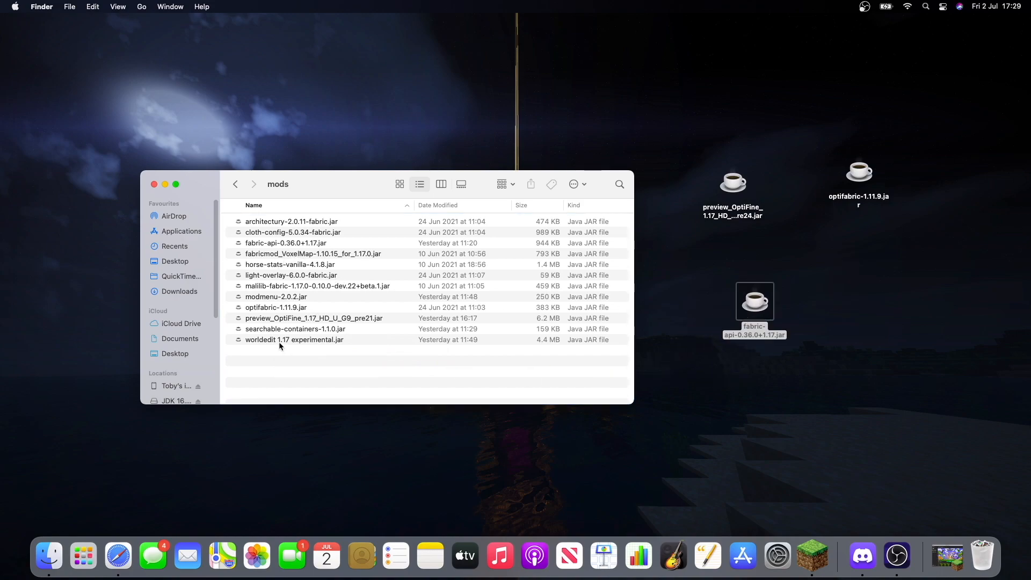
{"action": "left_click", "coordinate": [276, 307]}
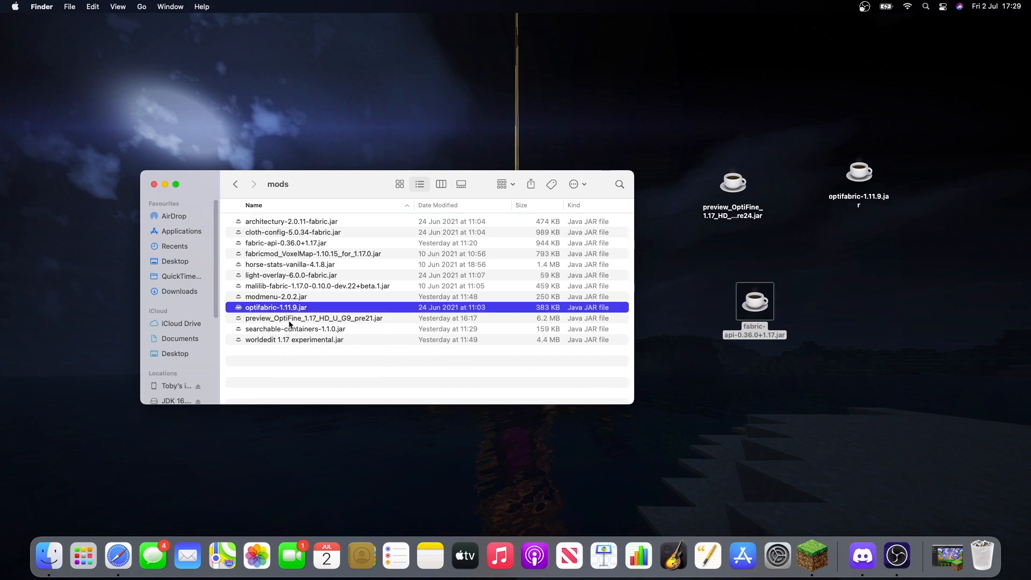
{"action": "left_click", "coordinate": [313, 317]}
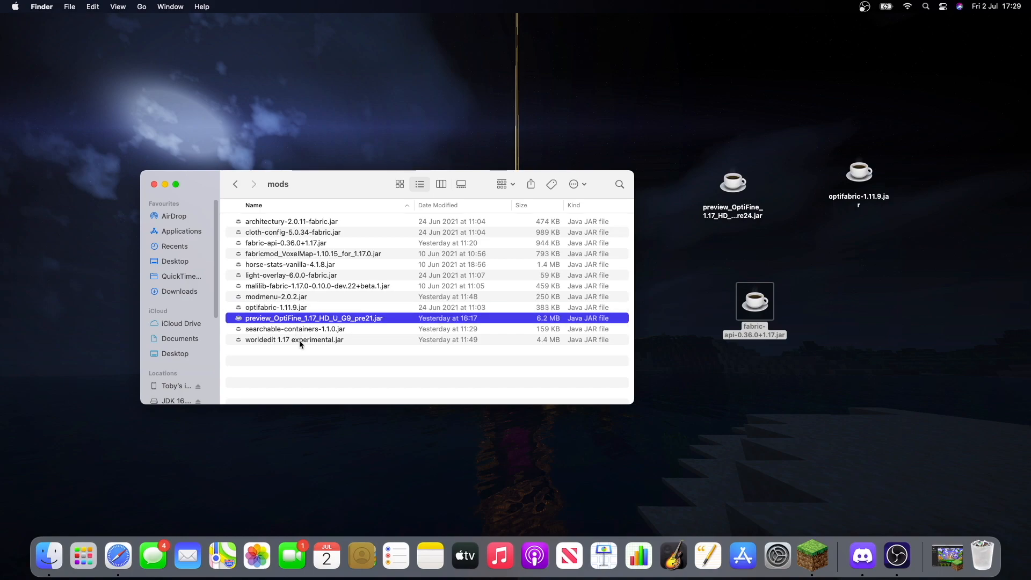
{"action": "mouse_move", "coordinate": [332, 336]}
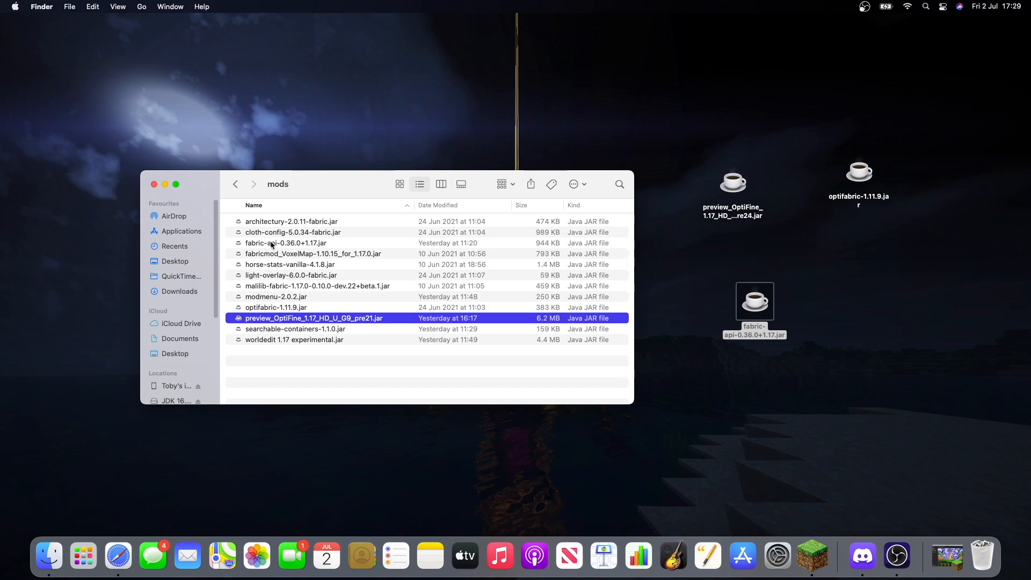
{"action": "left_click", "coordinate": [285, 243]}
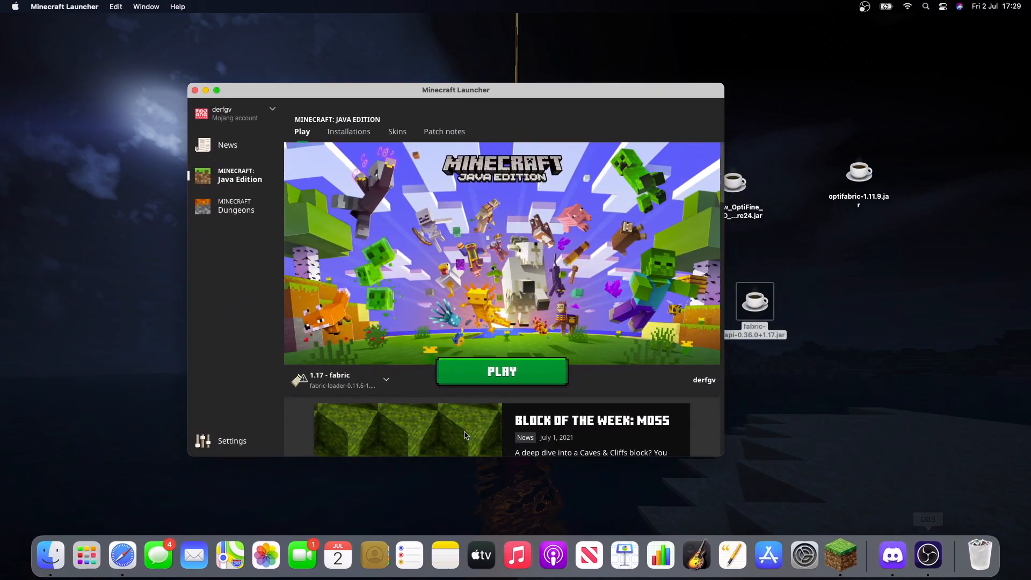
Select 1.17 - fabric from the installation dropdown and press PLAY.
{"action": "left_click", "coordinate": [386, 380]}
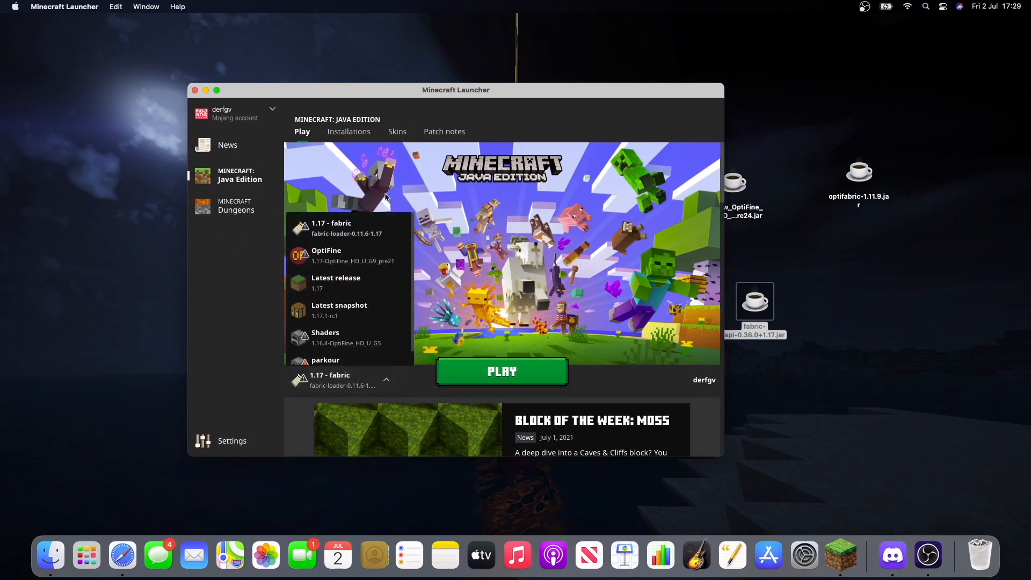
{"action": "left_click", "coordinate": [501, 370]}
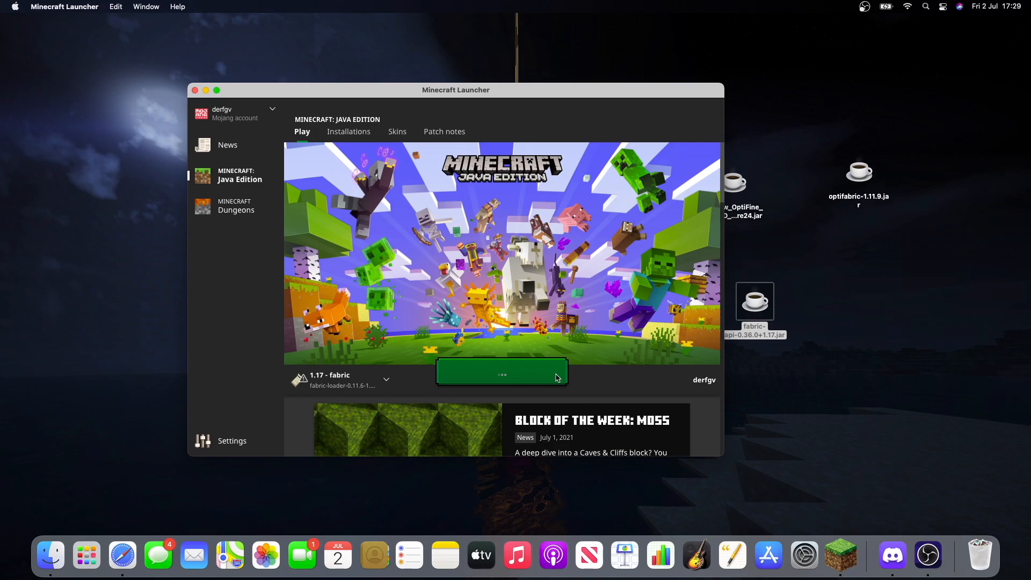
{"action": "left_click", "coordinate": [501, 374]}
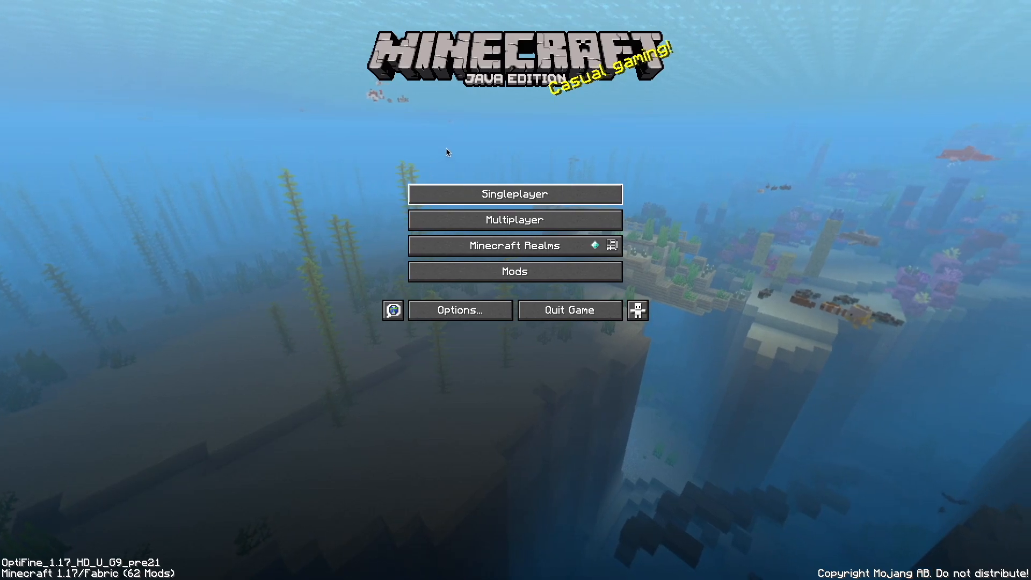
Play a singleplayer world briefly, review the 8-mod list, and return to the title menu.
{"action": "left_click", "coordinate": [515, 193]}
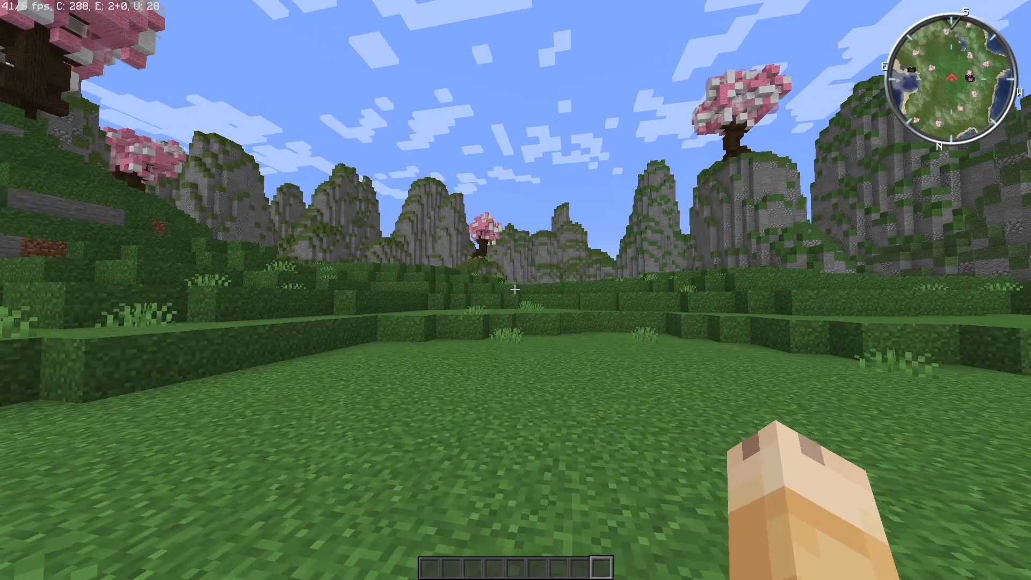
{"action": "key", "text": "Escape"}
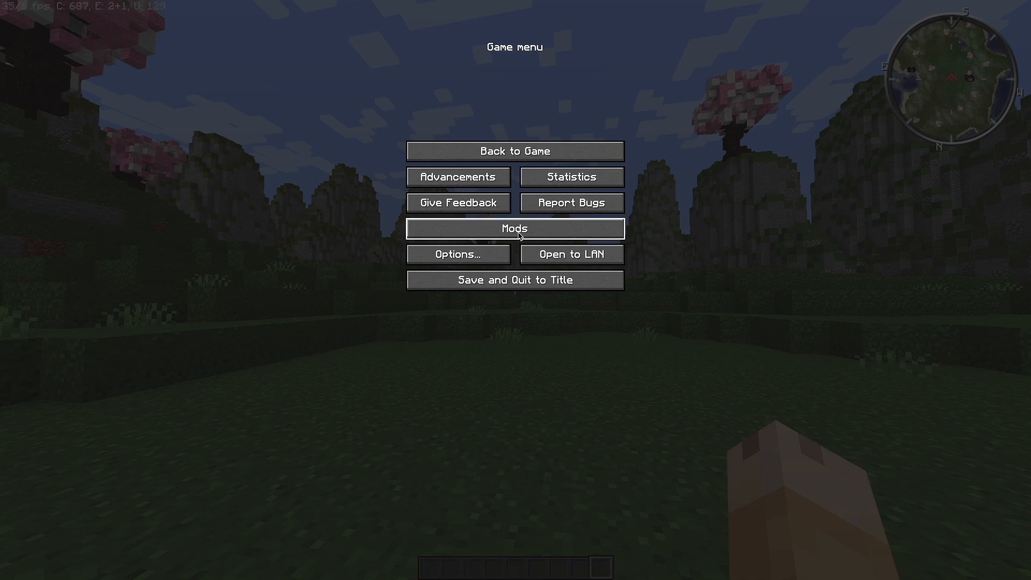
{"action": "mouse_move", "coordinate": [485, 234]}
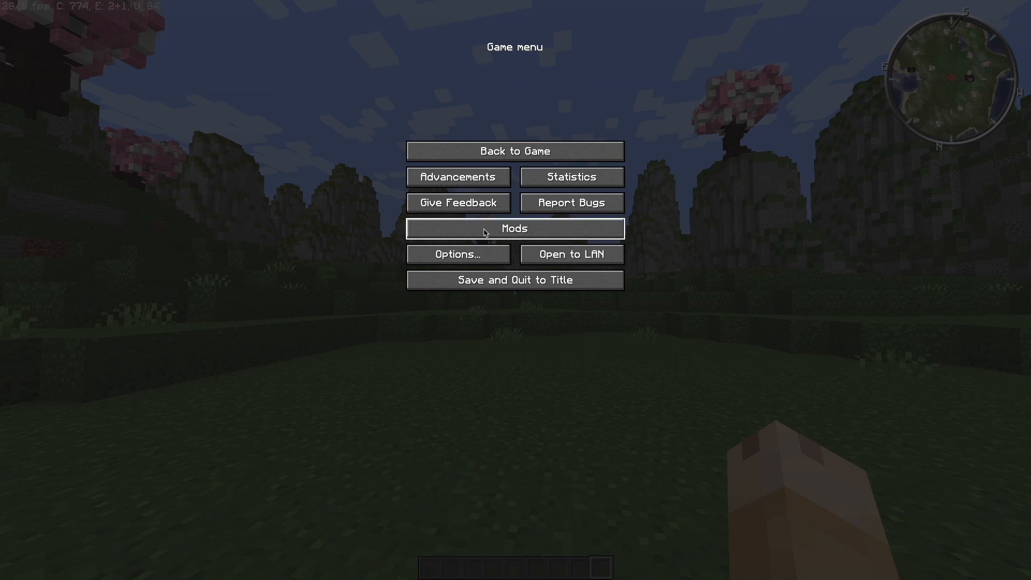
{"action": "mouse_move", "coordinate": [558, 213]}
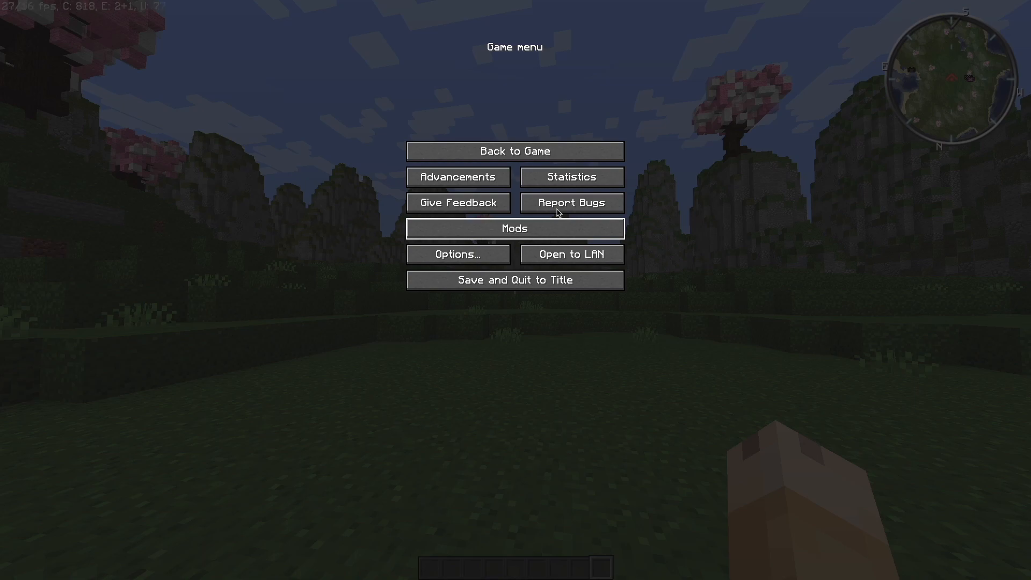
{"action": "left_click", "coordinate": [515, 228]}
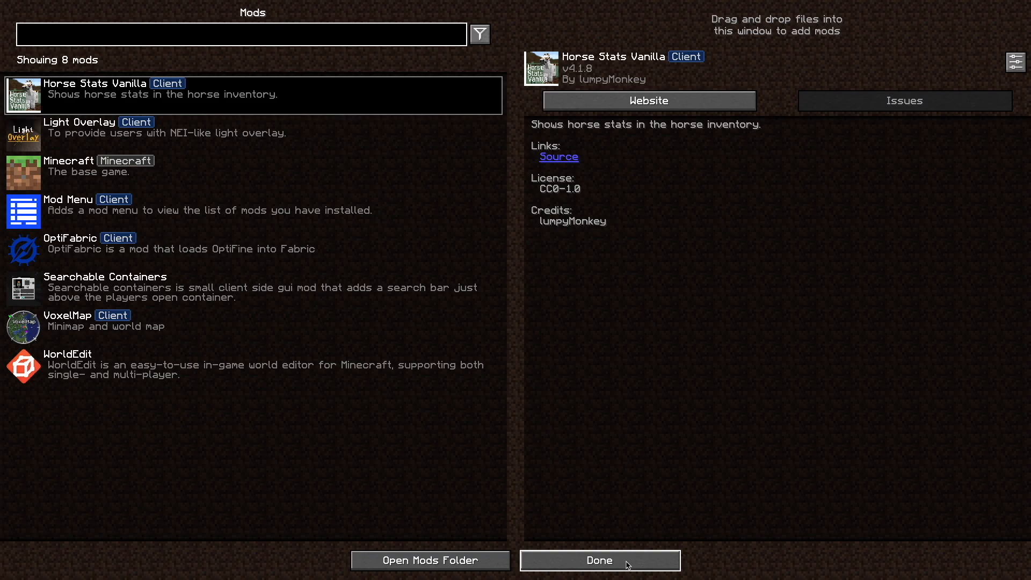
{"action": "left_click", "coordinate": [598, 560]}
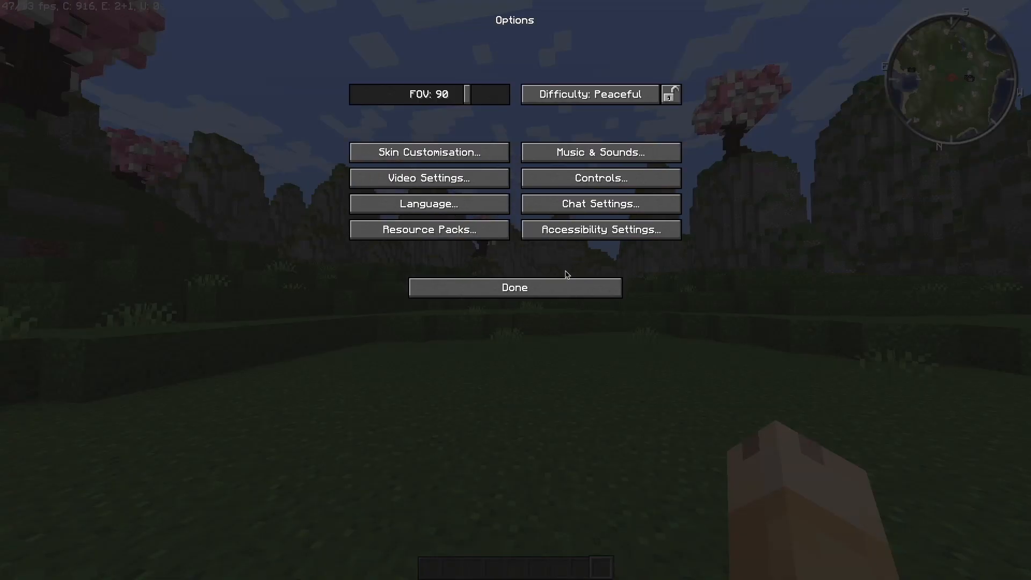
{"action": "left_click", "coordinate": [514, 287]}
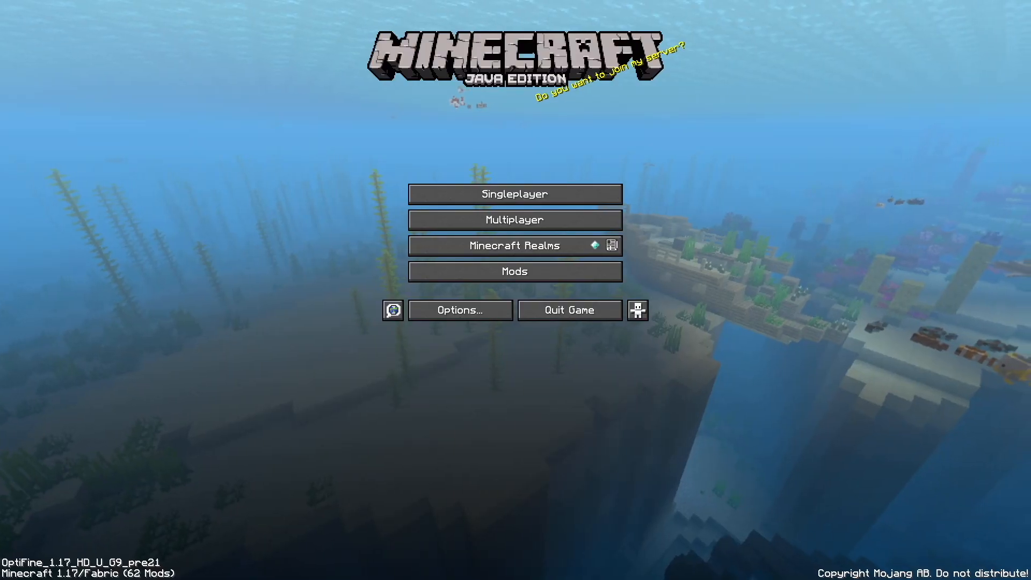